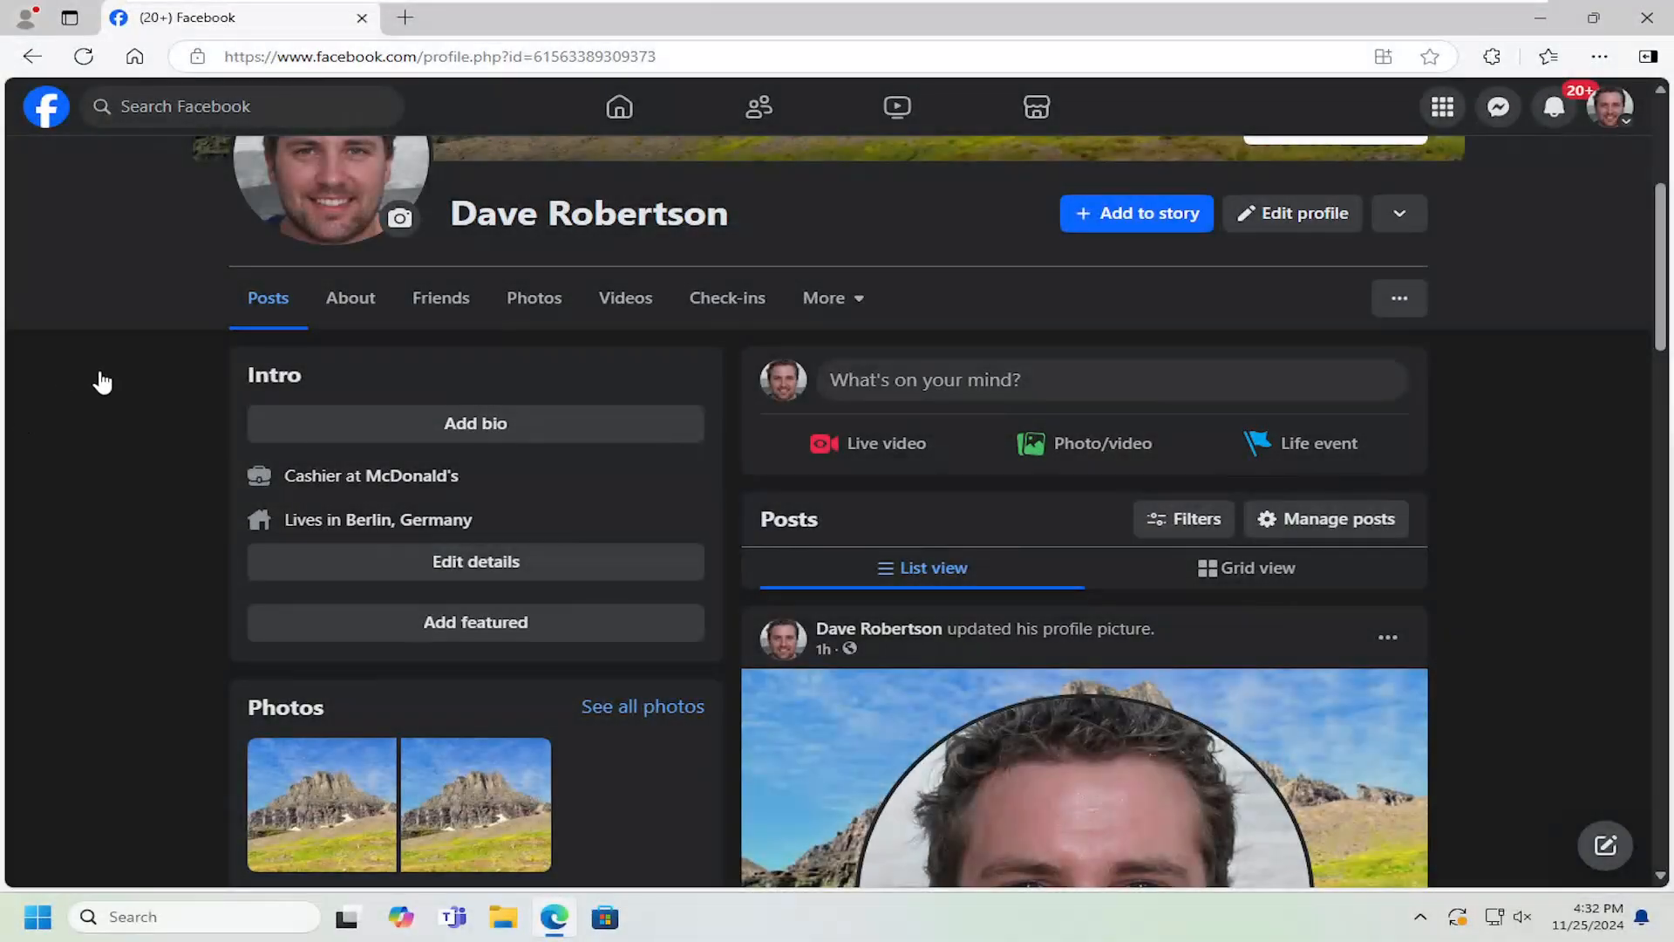
# Step: Show the profile's About > Work and education details down to the empty High school section
pyautogui.scroll(3)
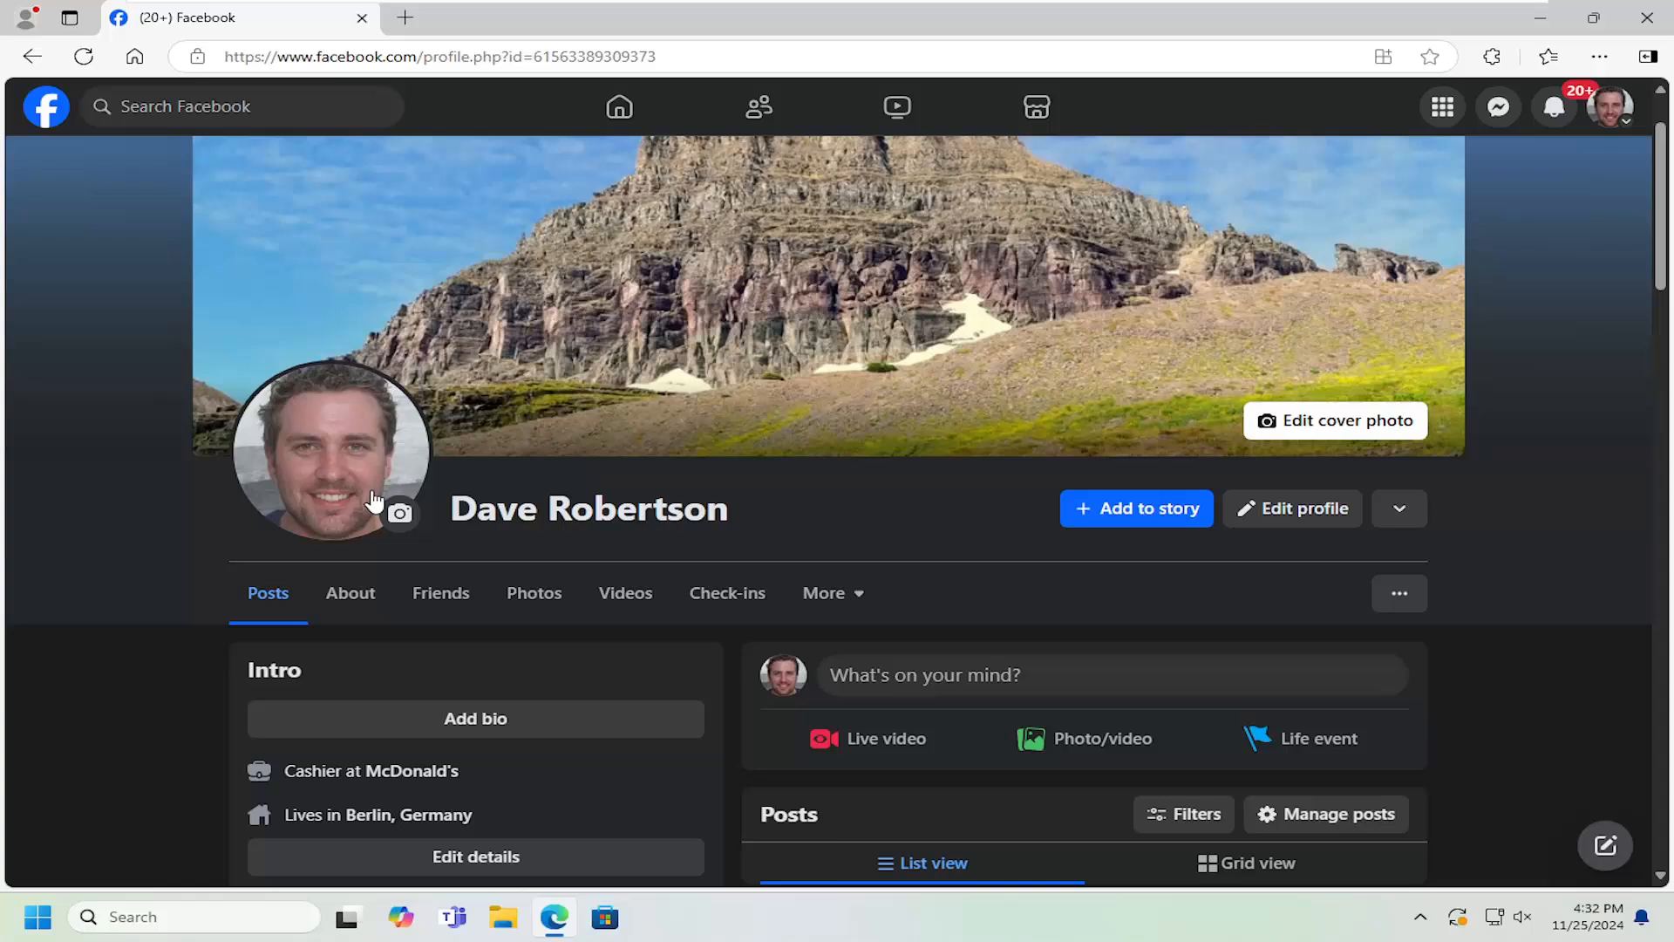
pyautogui.scroll(-3)
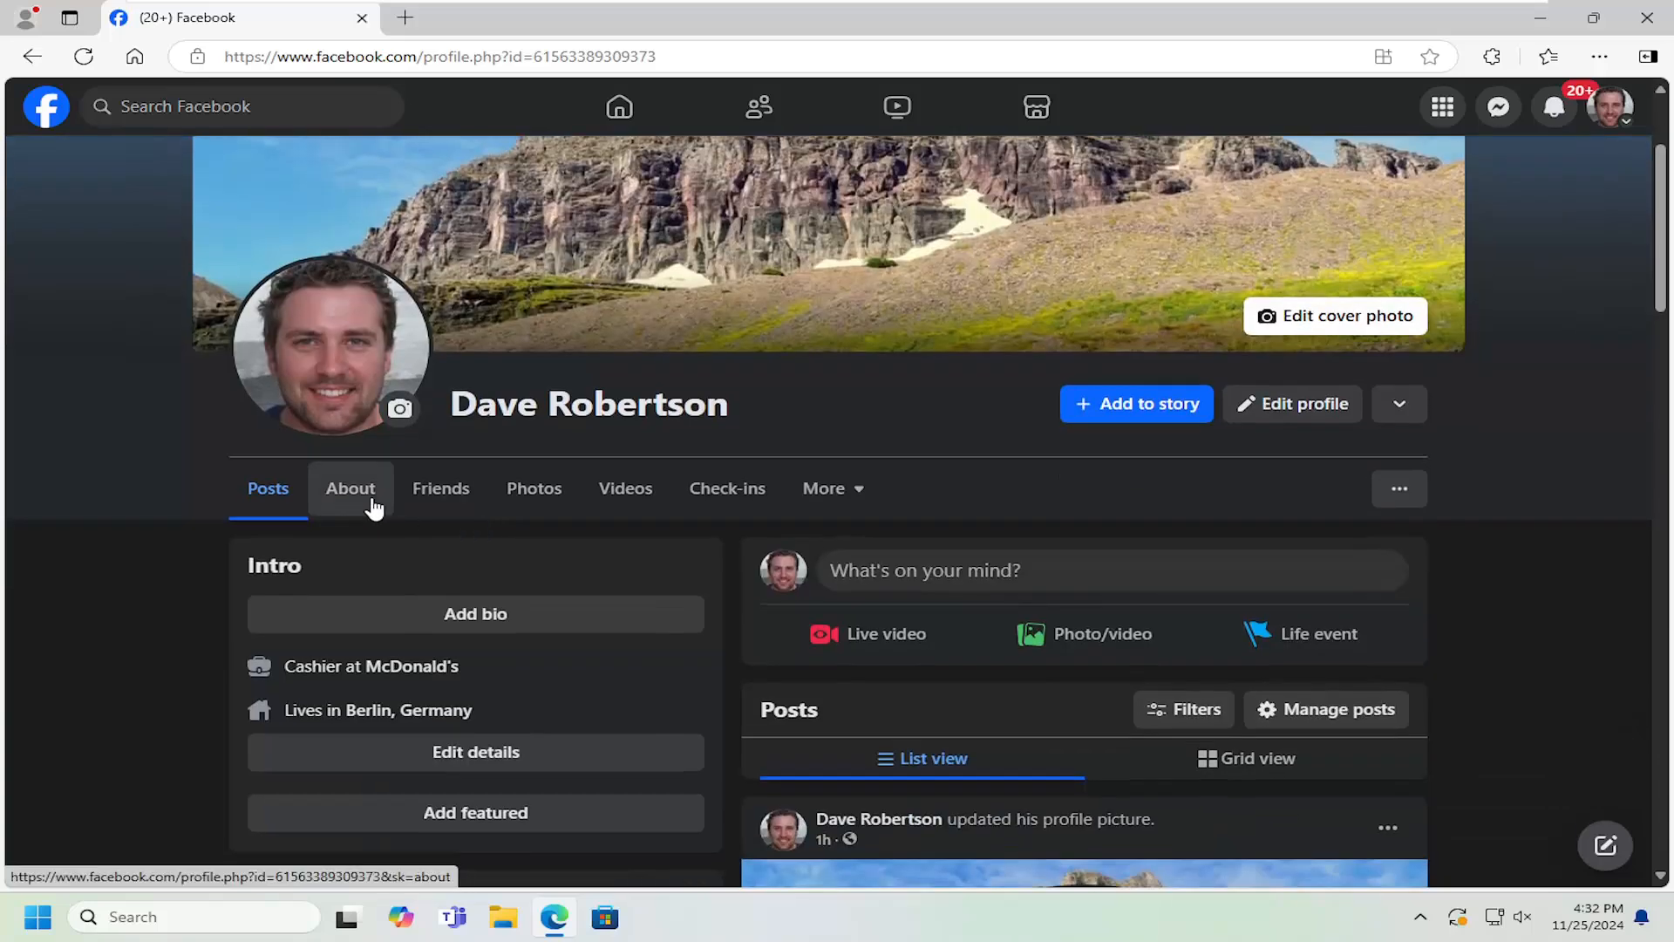
pyautogui.moveTo(368, 497)
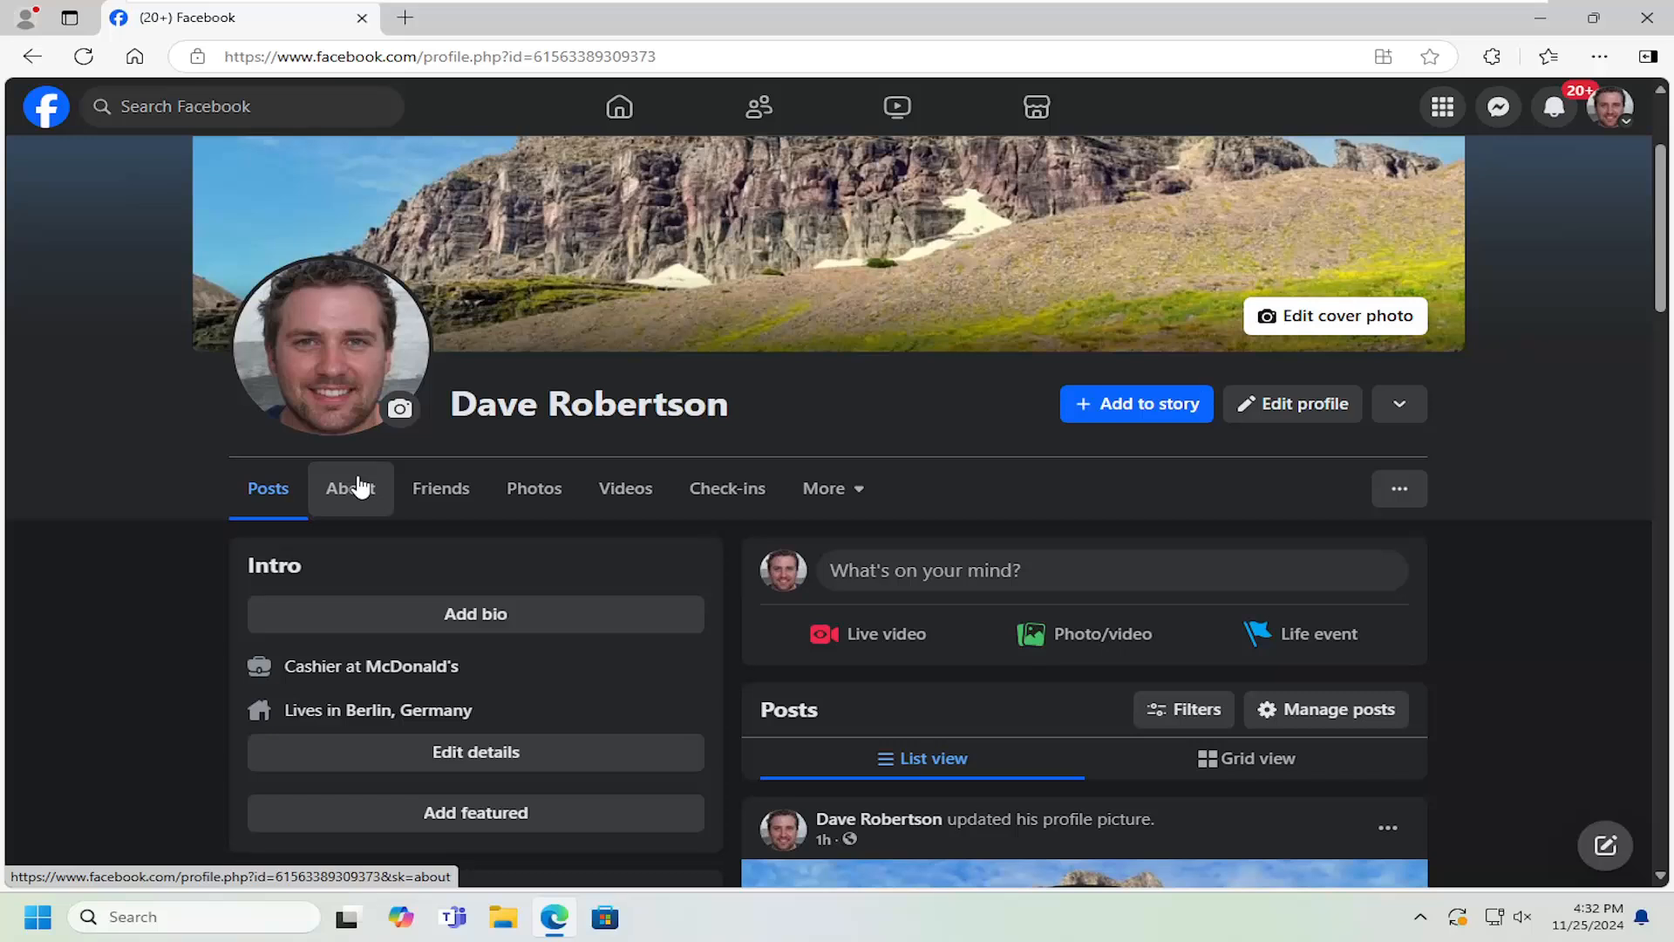
pyautogui.scroll(-3)
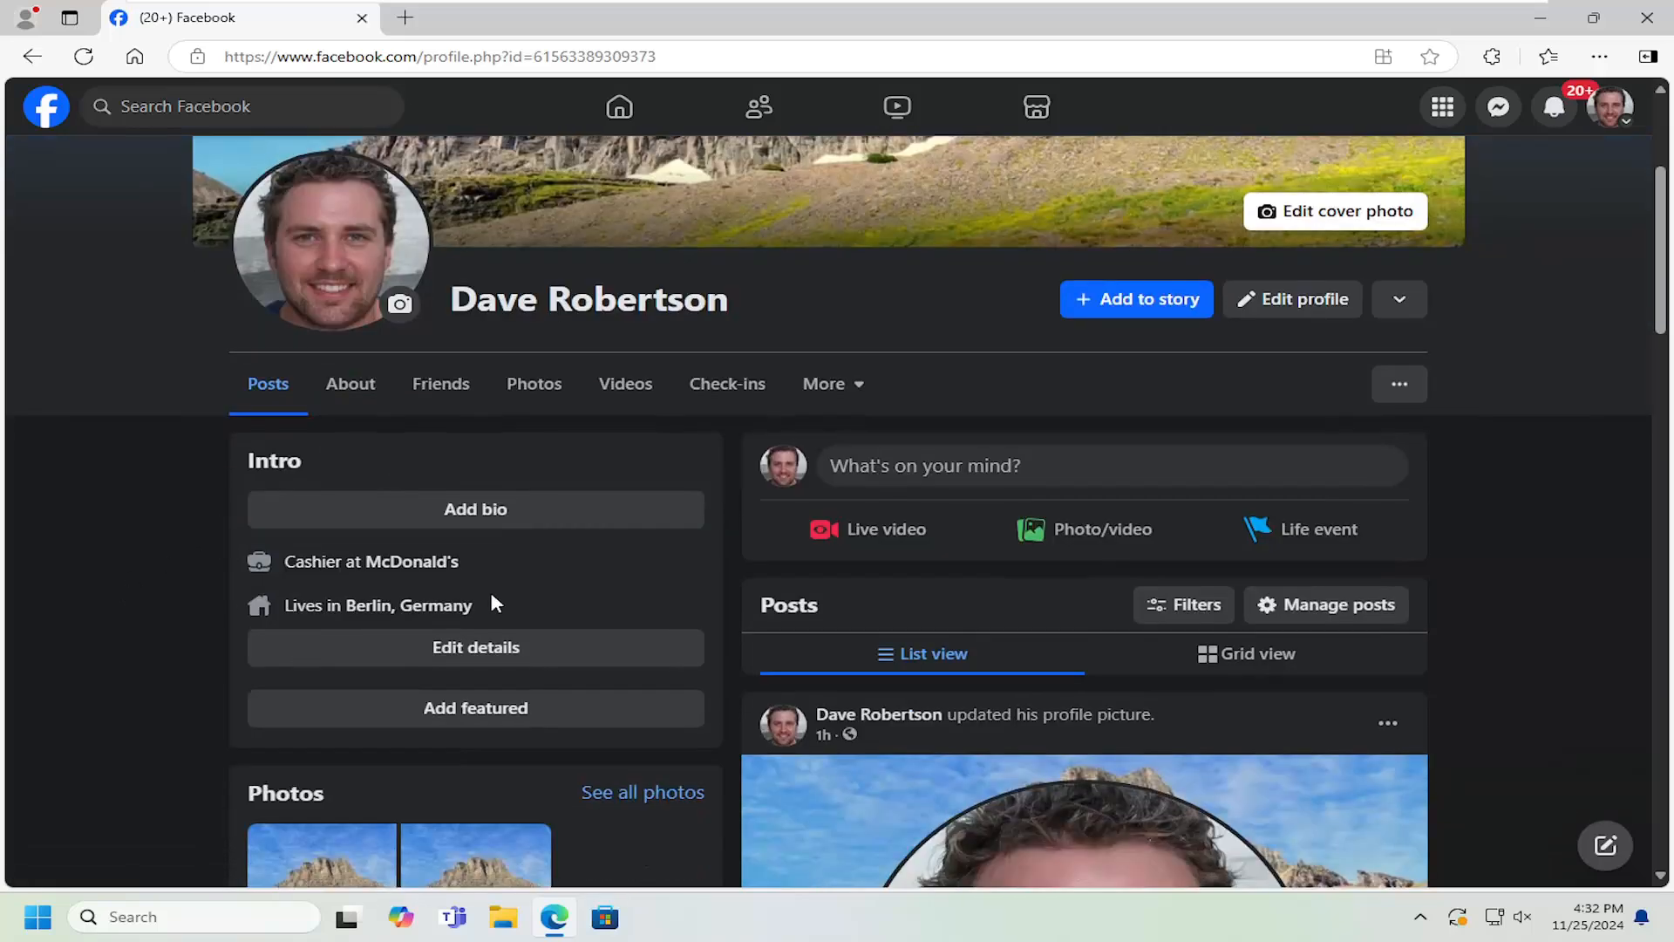
pyautogui.moveTo(464, 605)
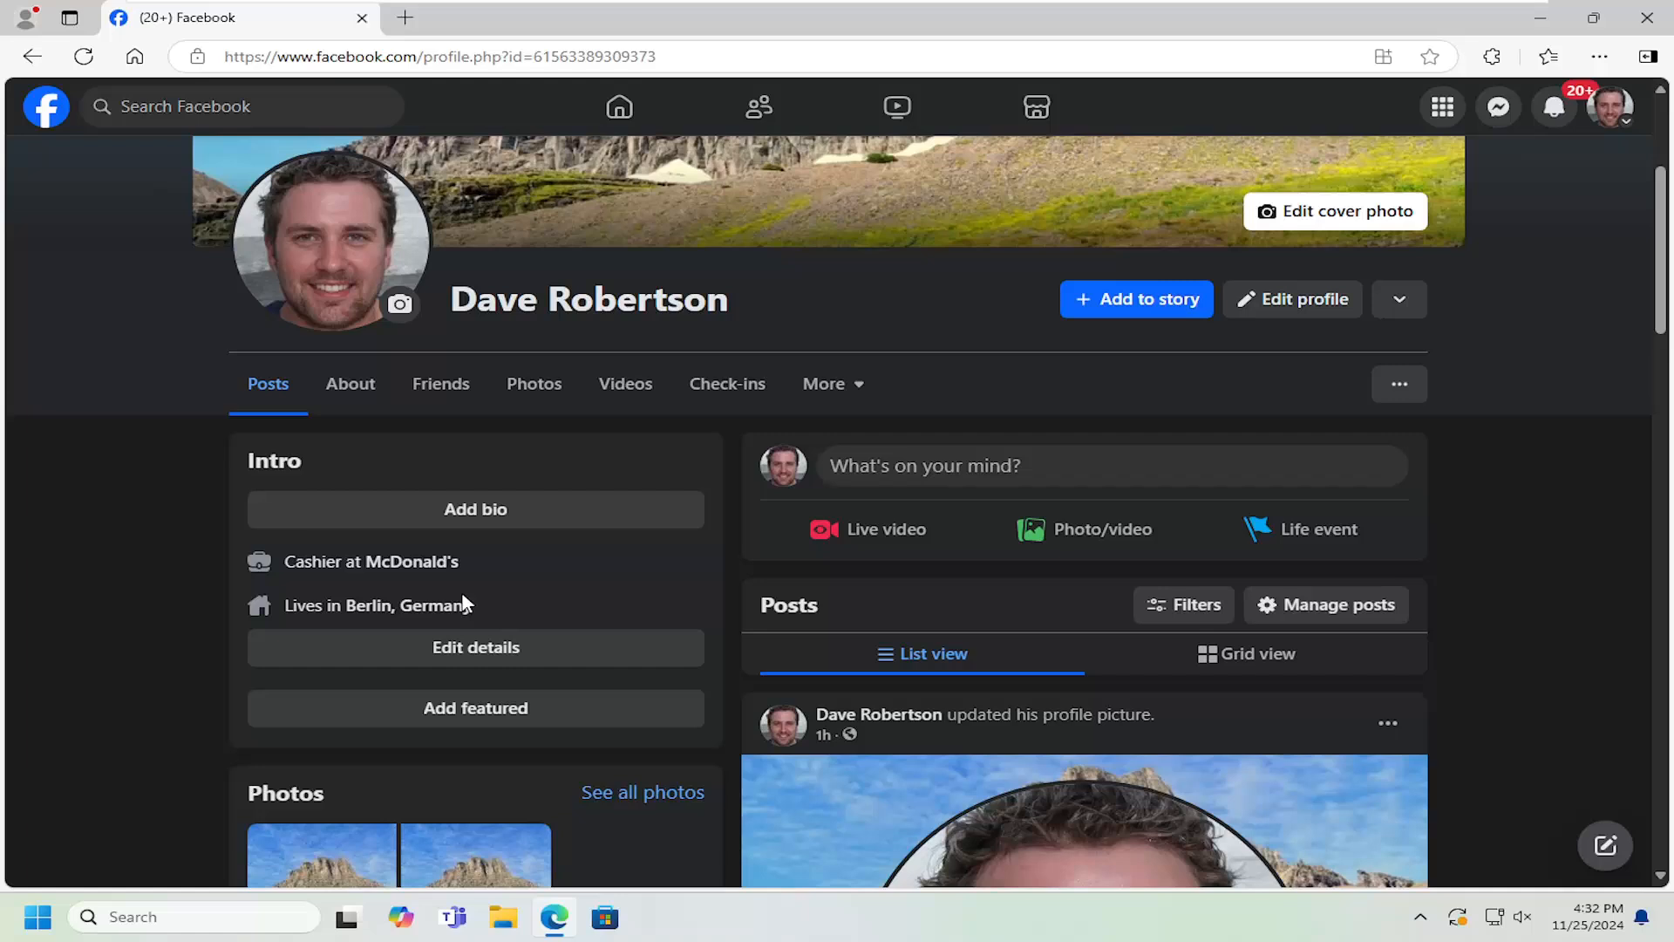
pyautogui.moveTo(147, 513)
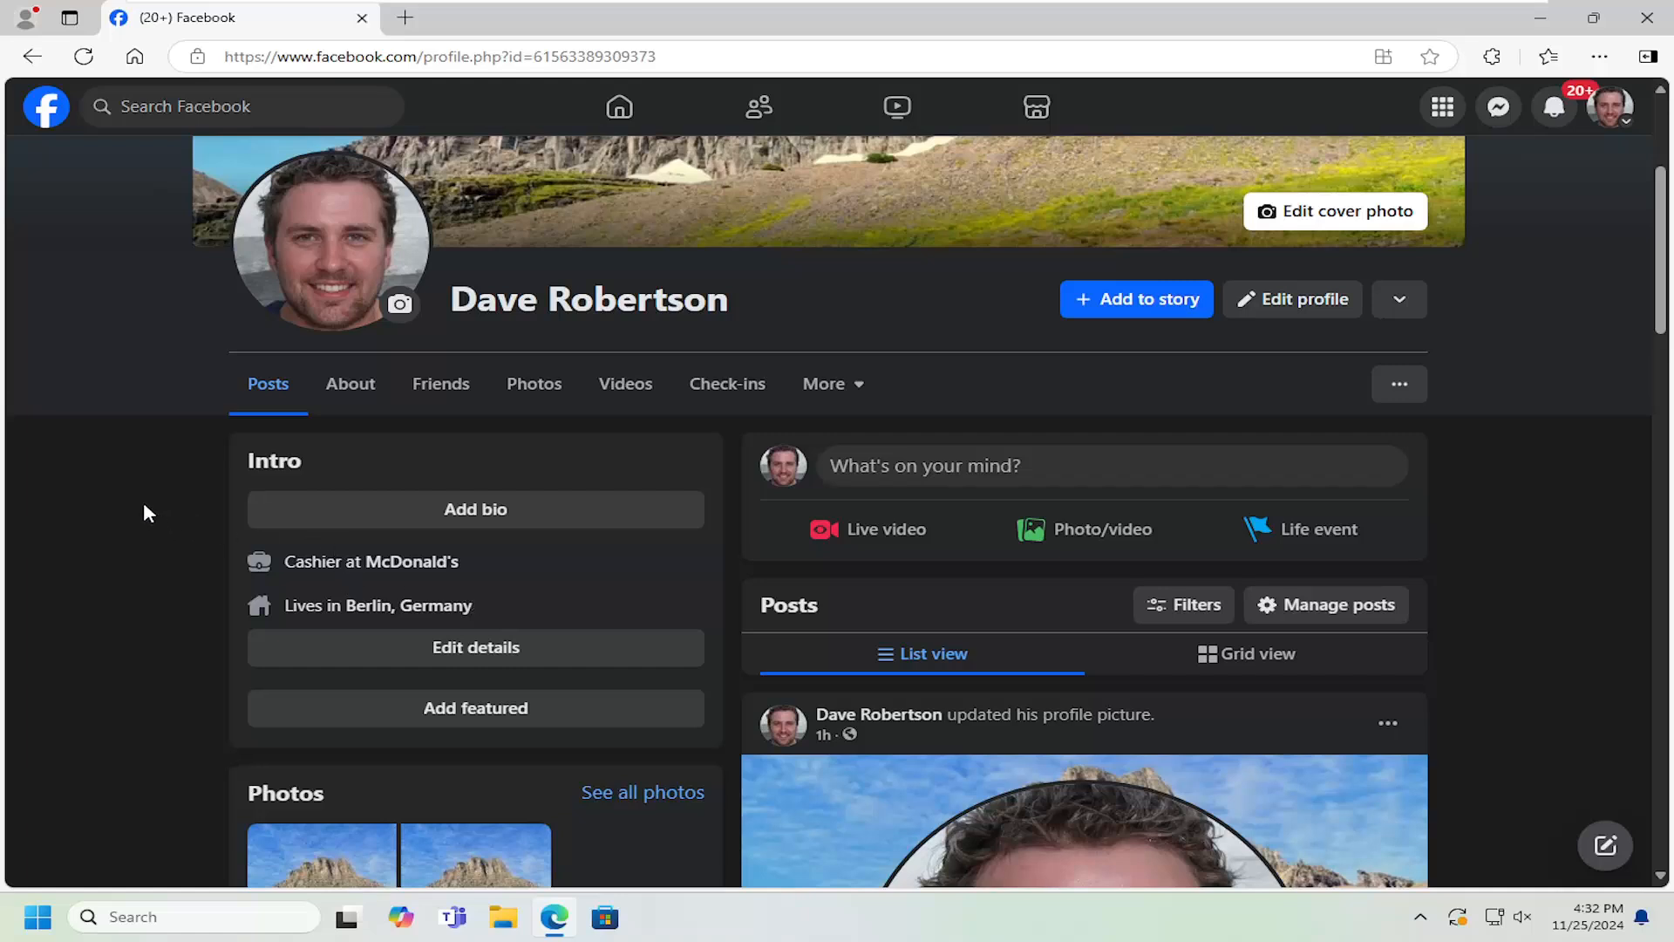
pyautogui.moveTo(192, 458)
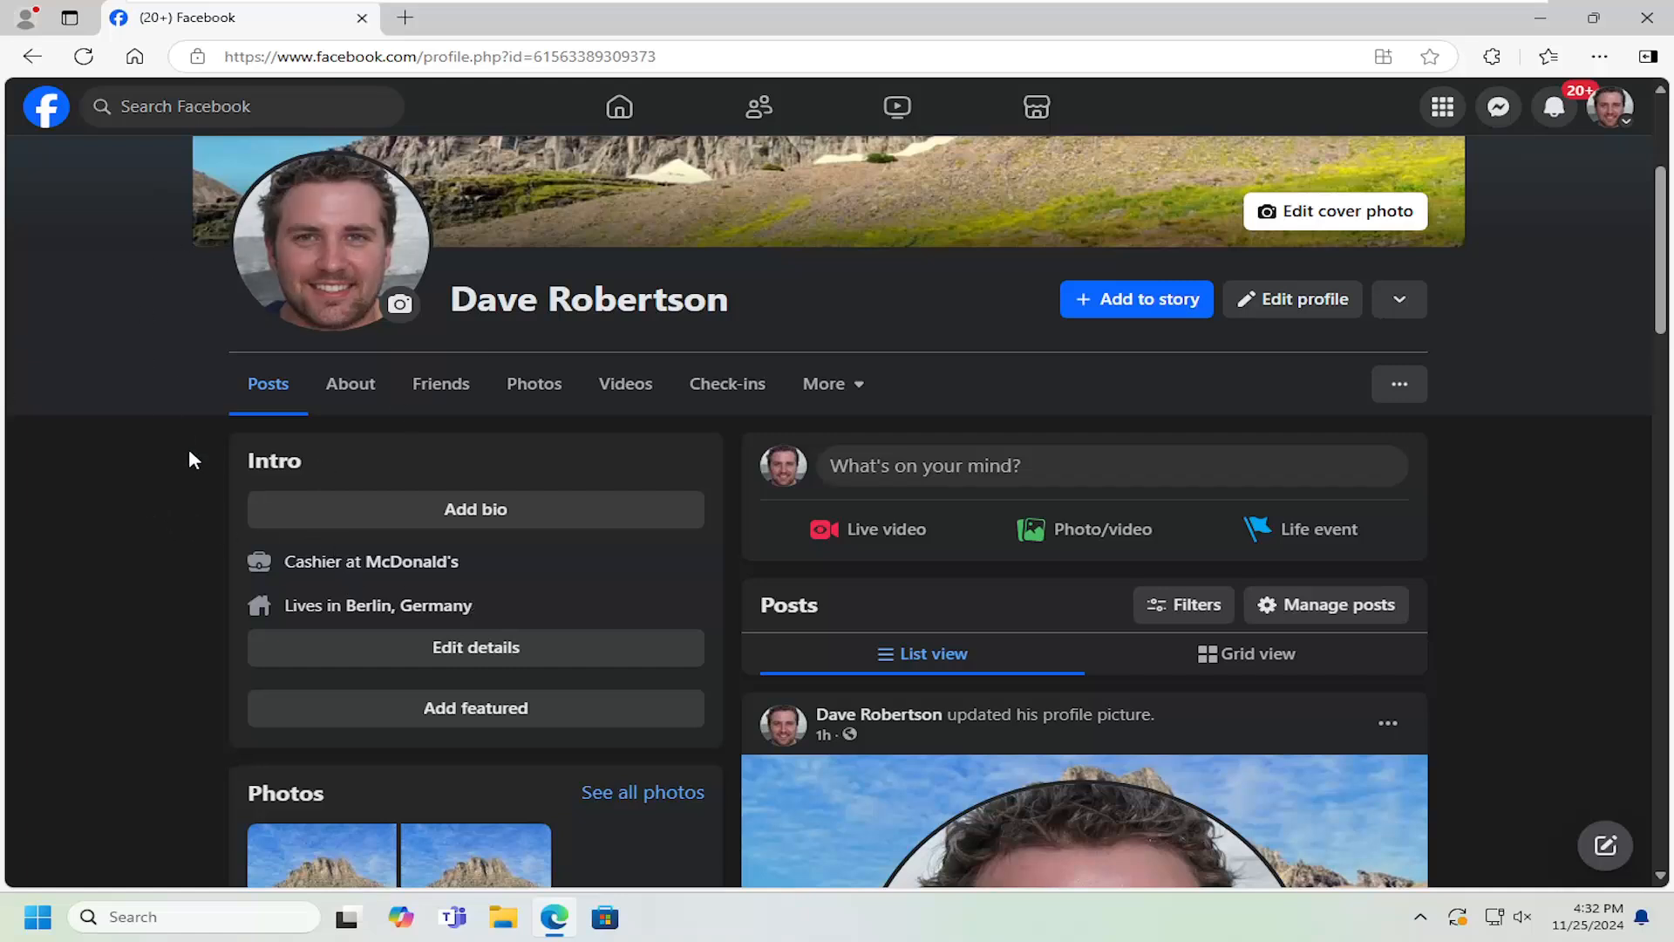
pyautogui.click(351, 384)
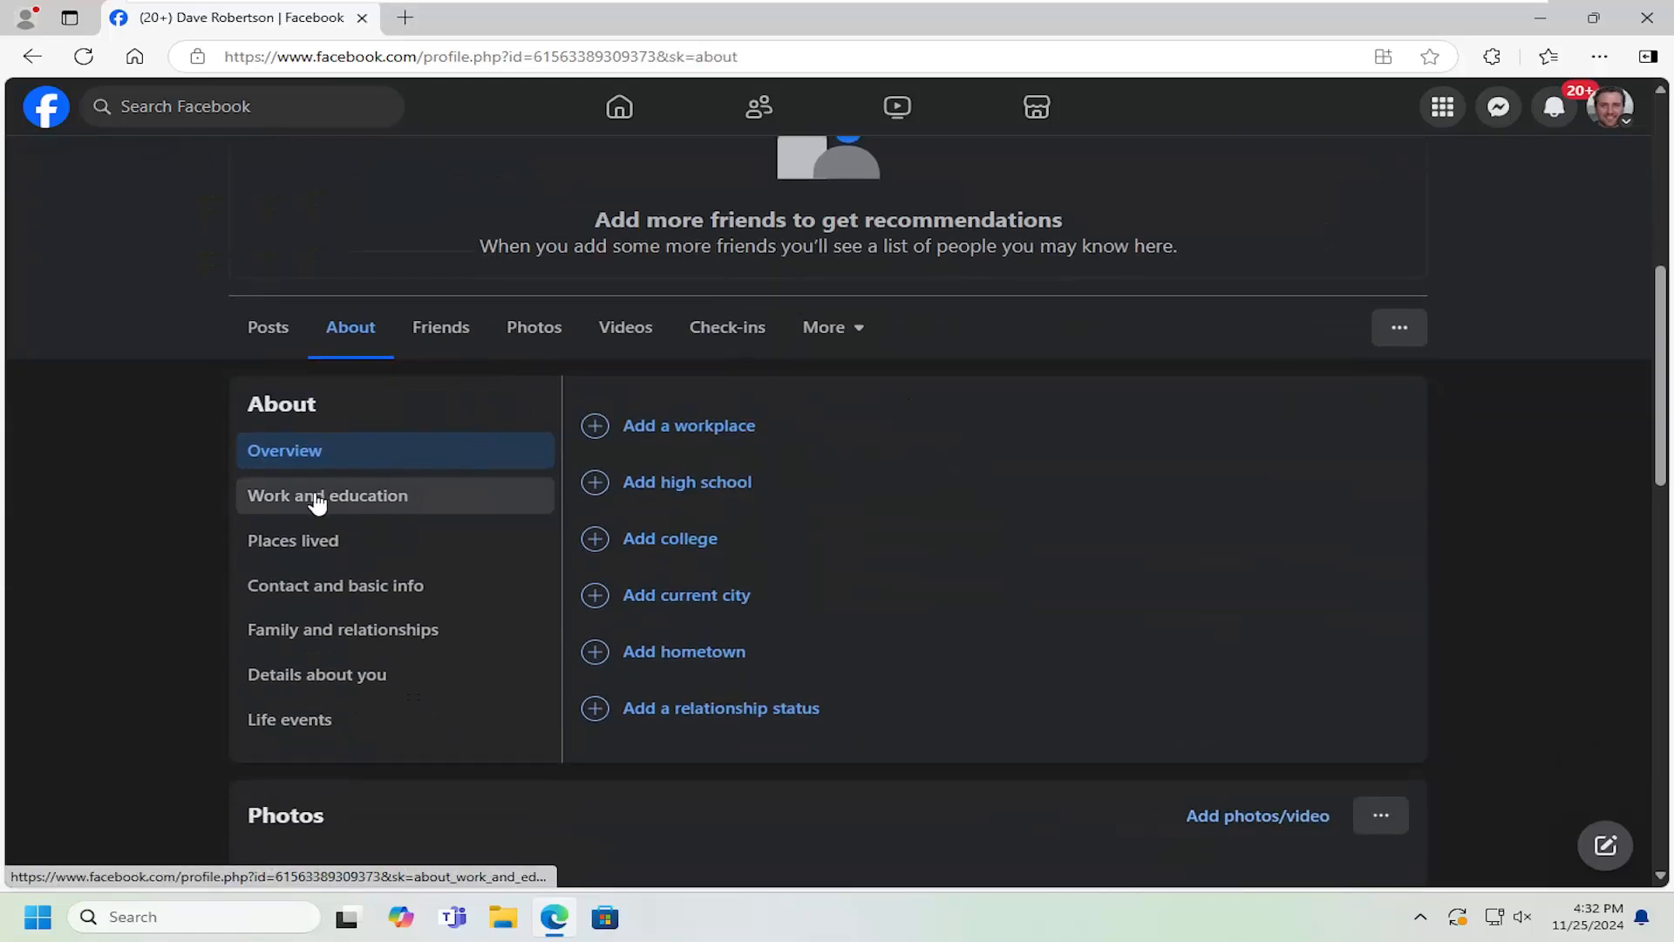
pyautogui.click(326, 493)
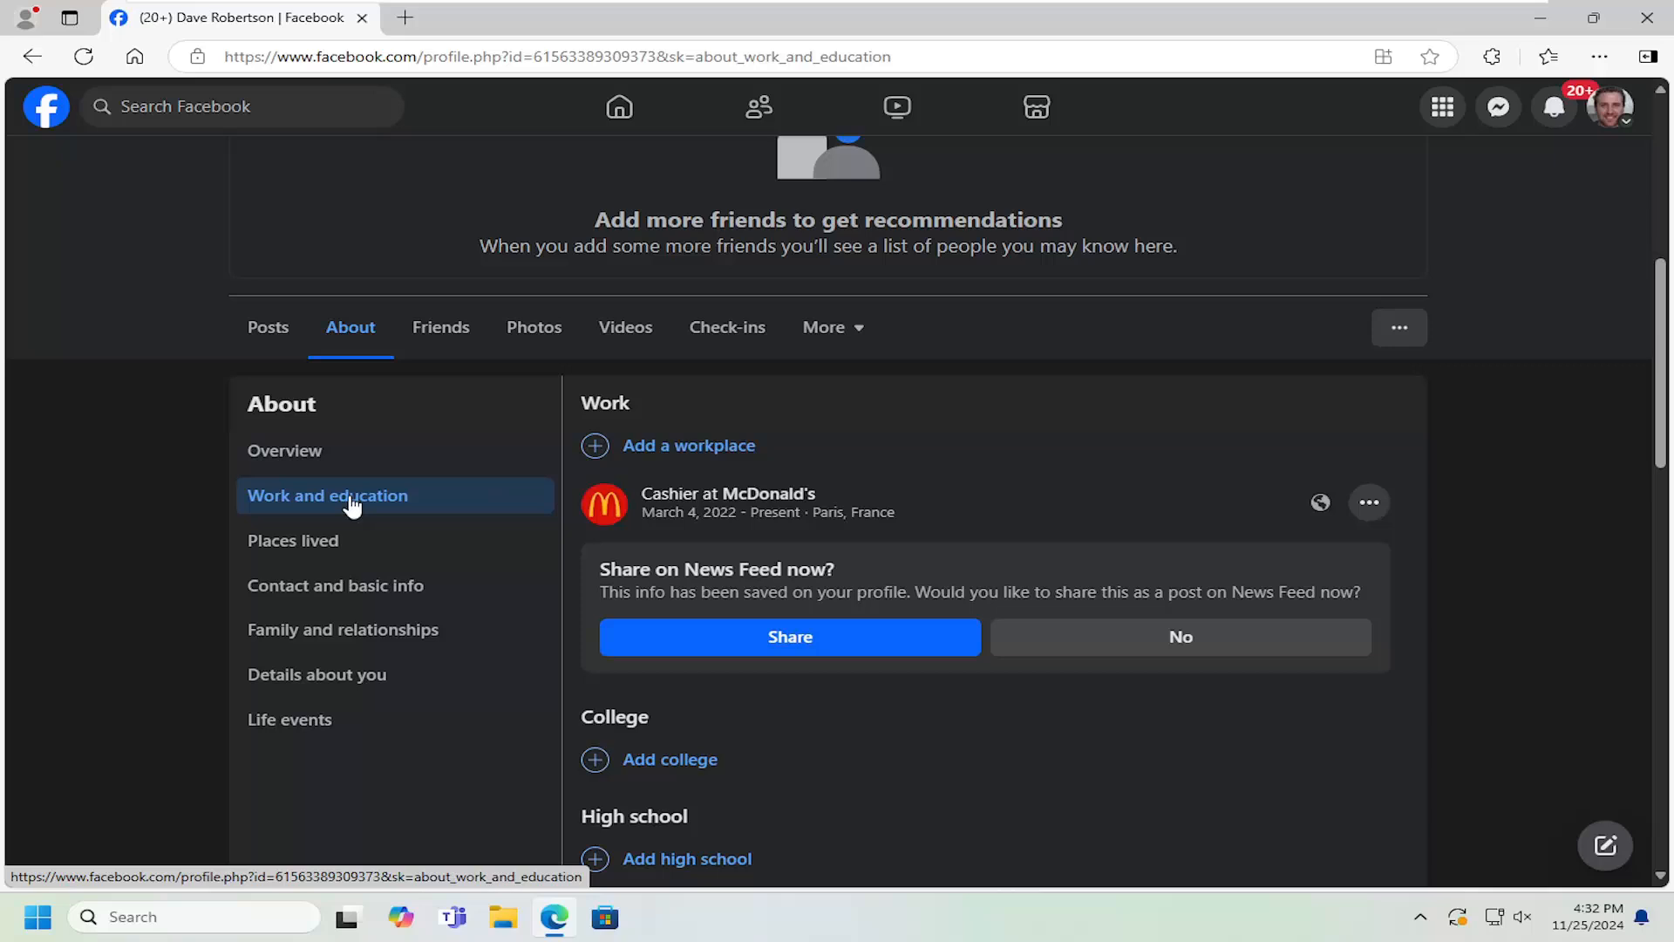
pyautogui.scroll(-3)
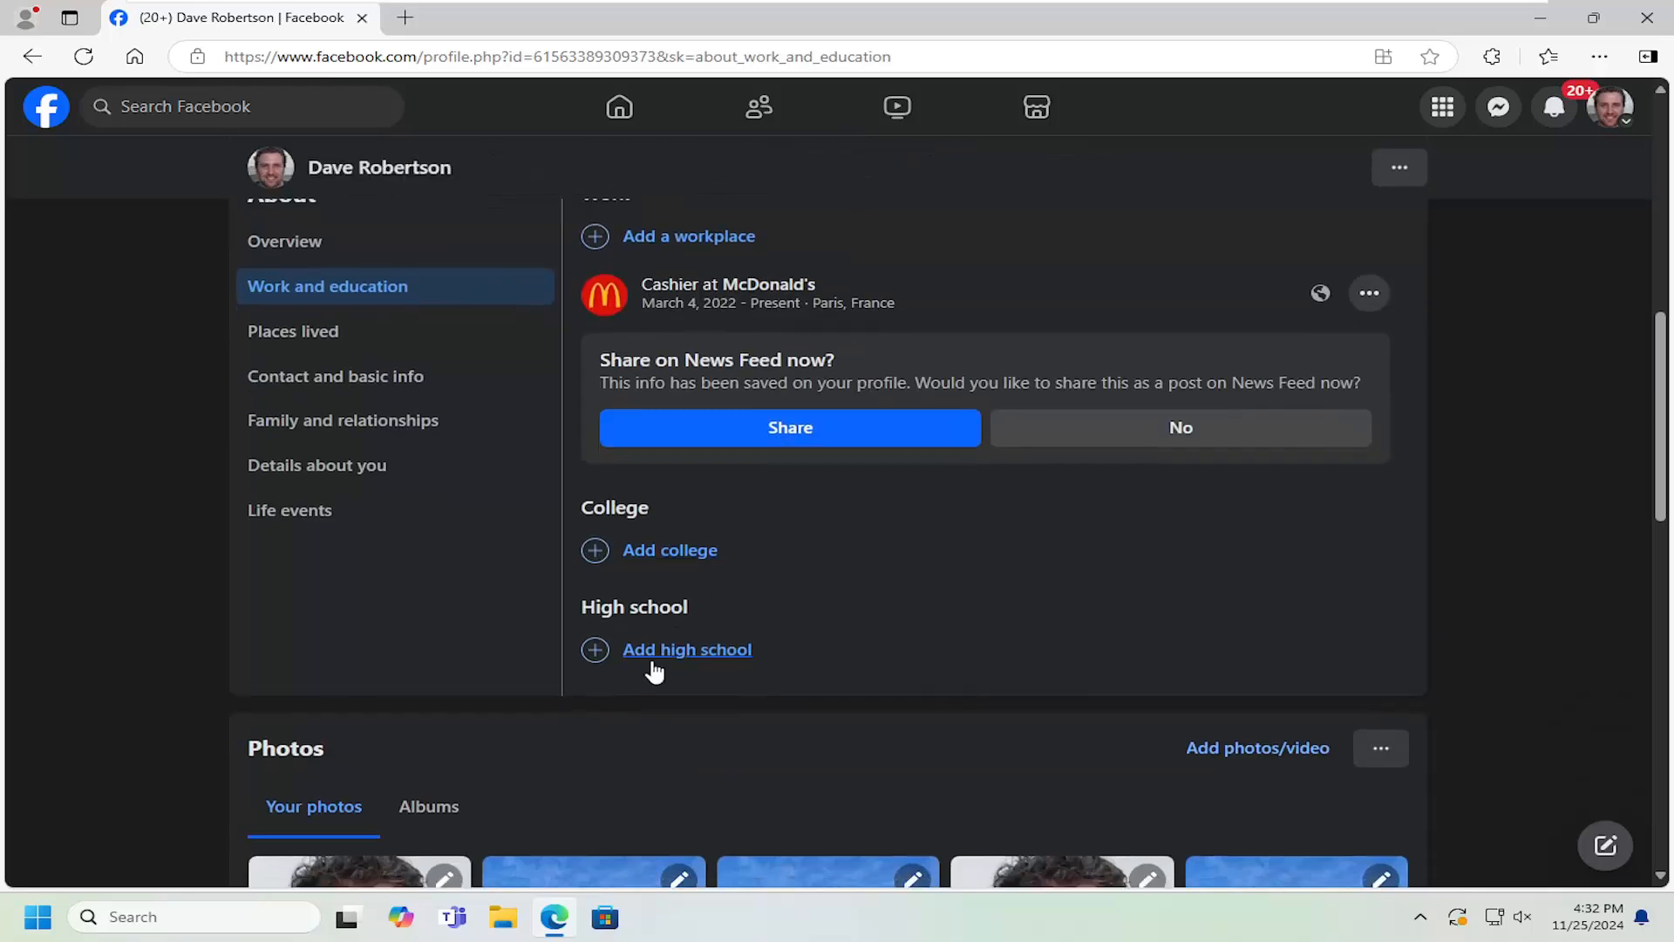
# Step: Start a high school entry named Parisi Speed School and dismiss the invalid end date warning
pyautogui.click(687, 648)
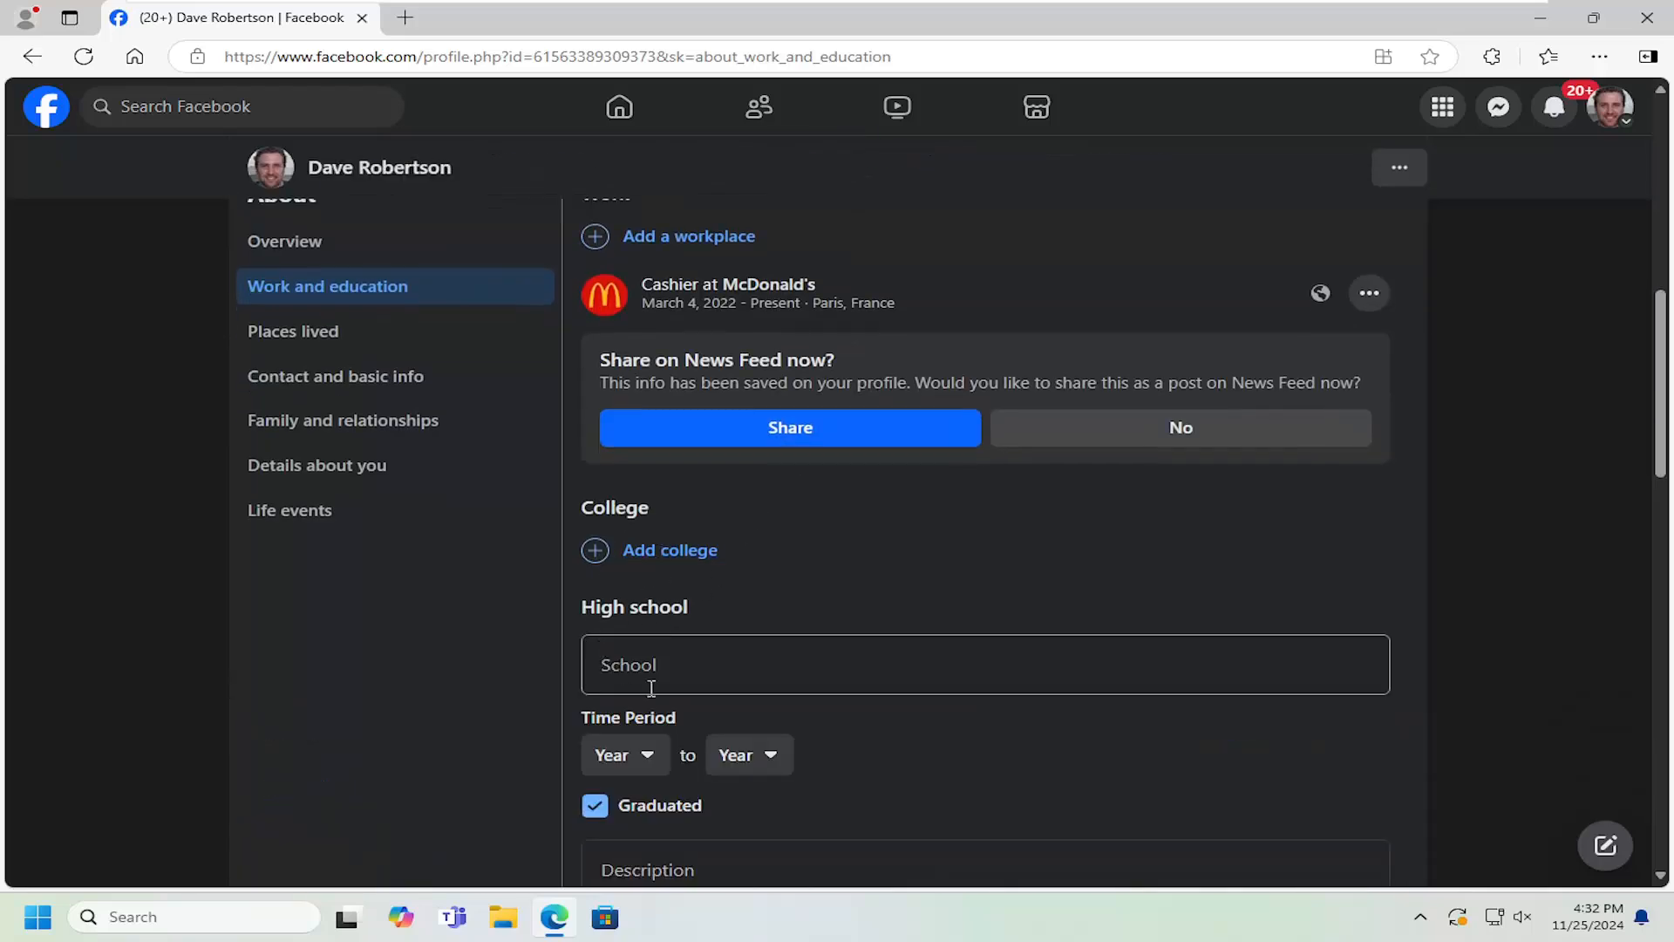
pyautogui.write('parisi Speed School')
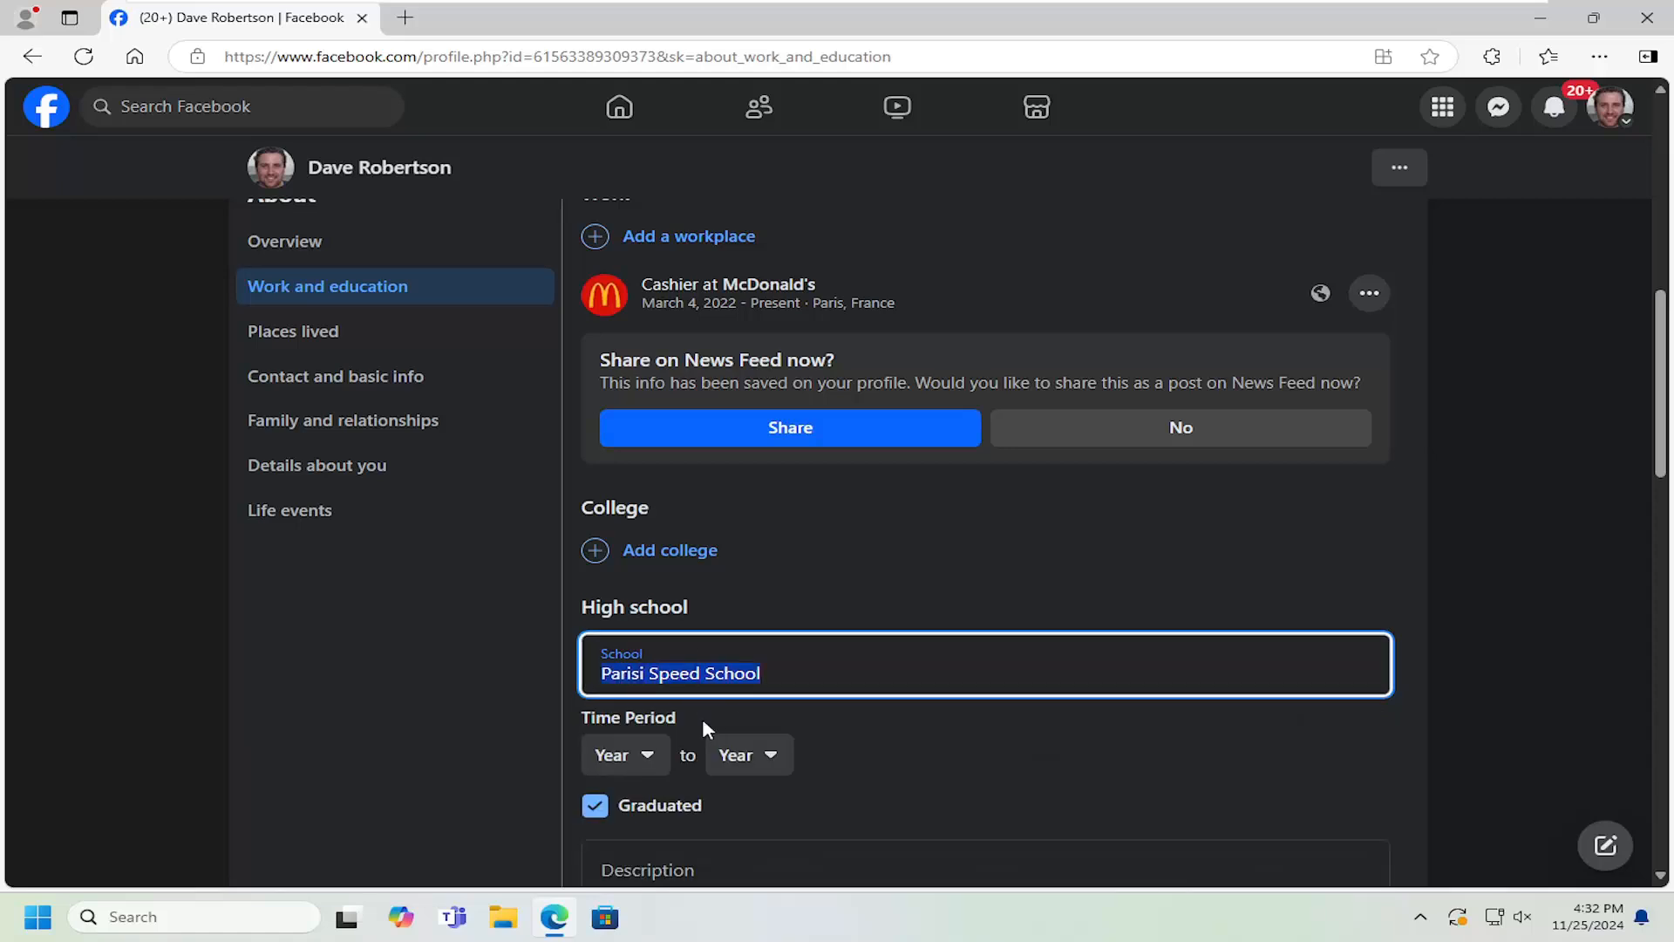
pyautogui.click(625, 754)
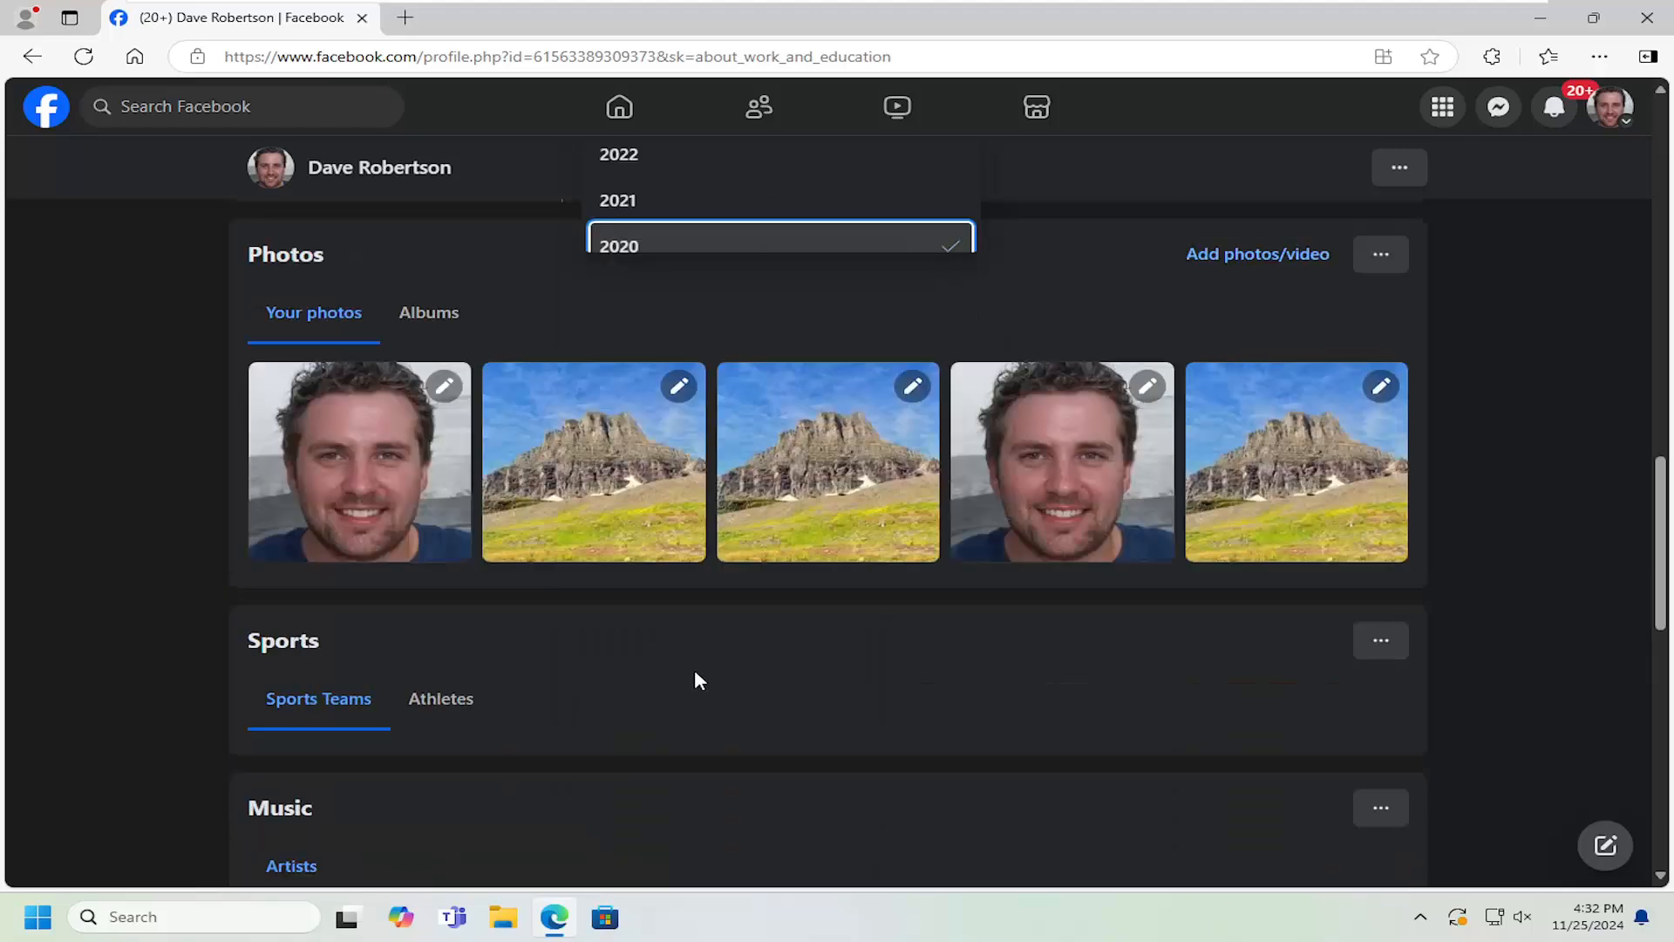
pyautogui.click(619, 246)
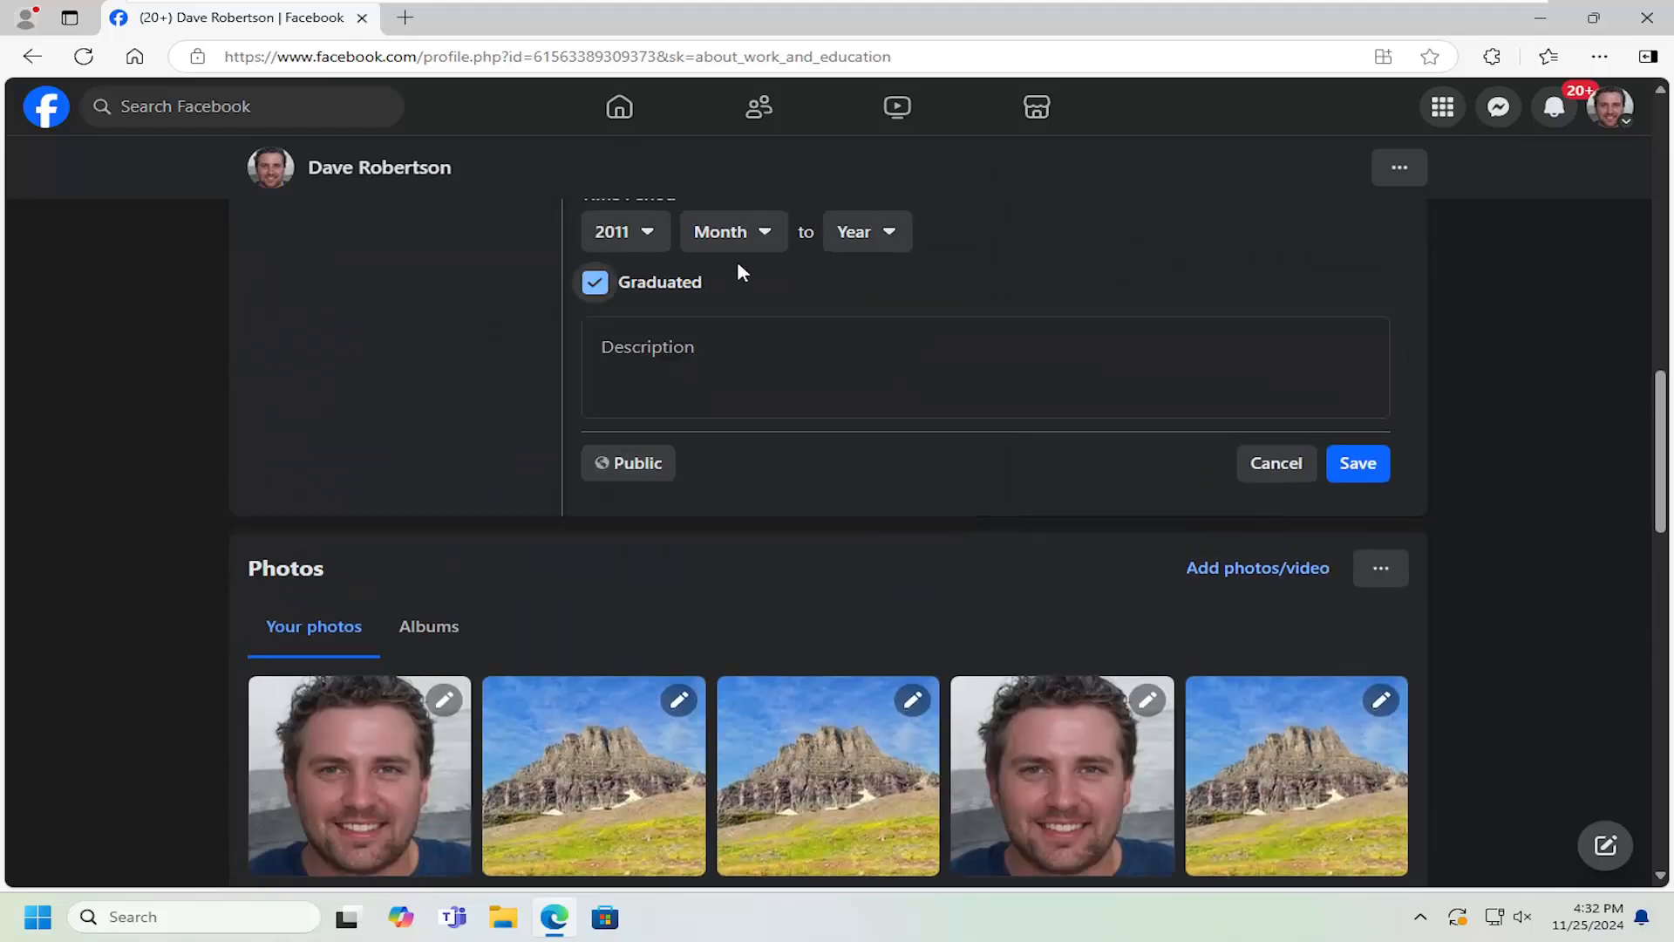
pyautogui.click(957, 231)
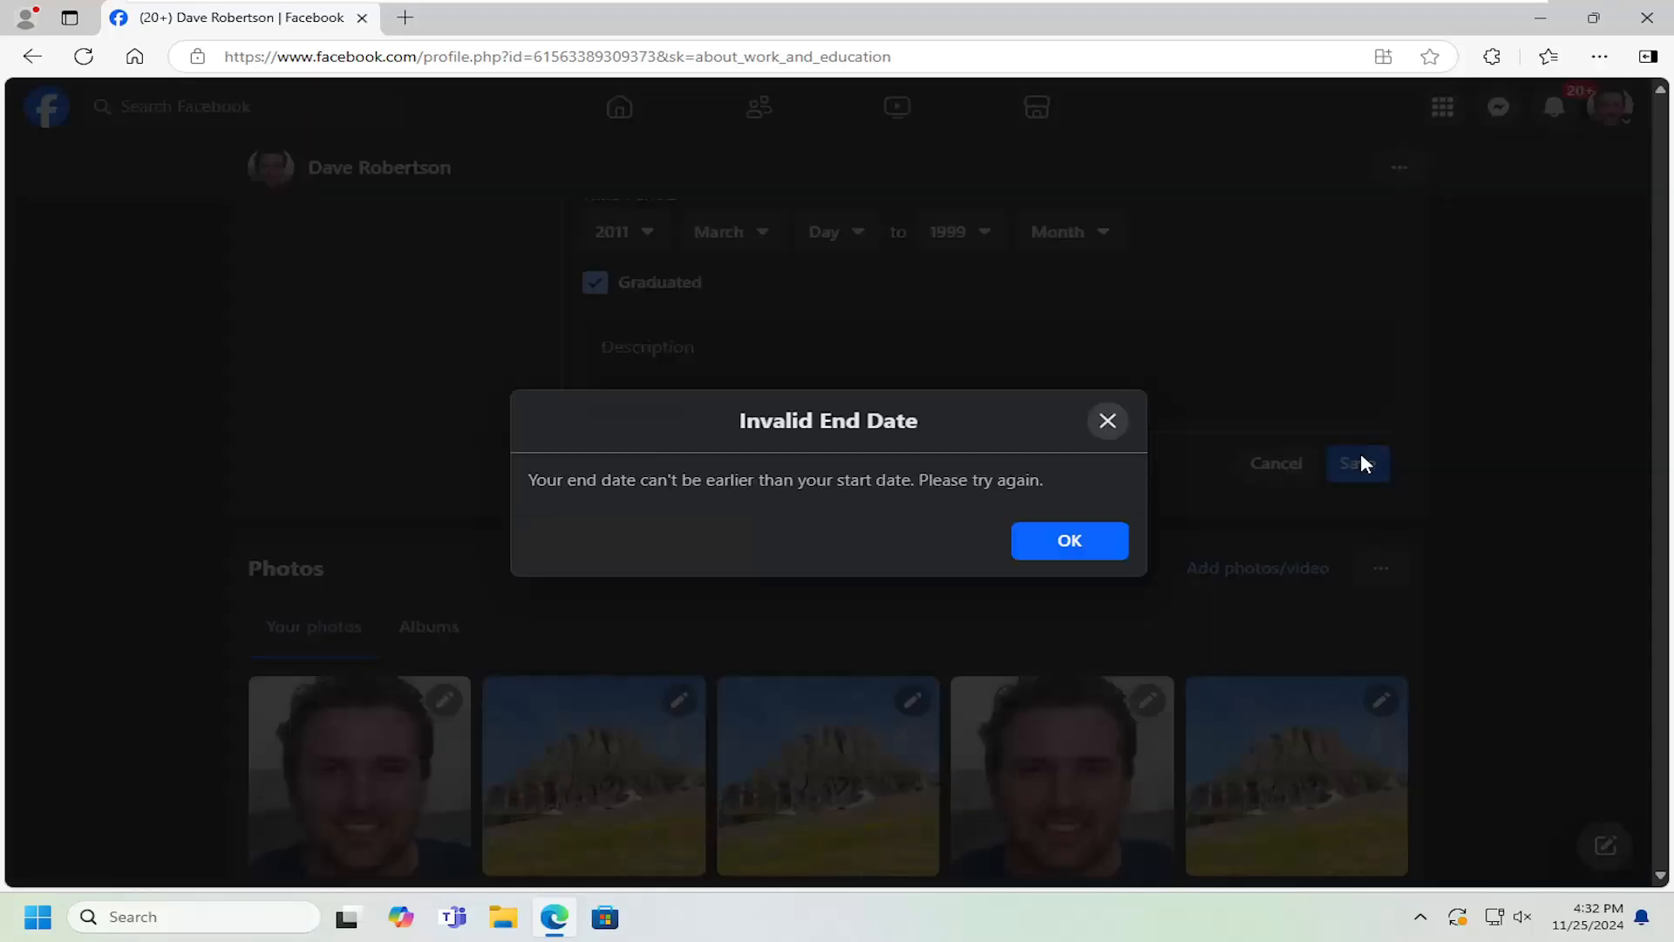
pyautogui.click(1068, 541)
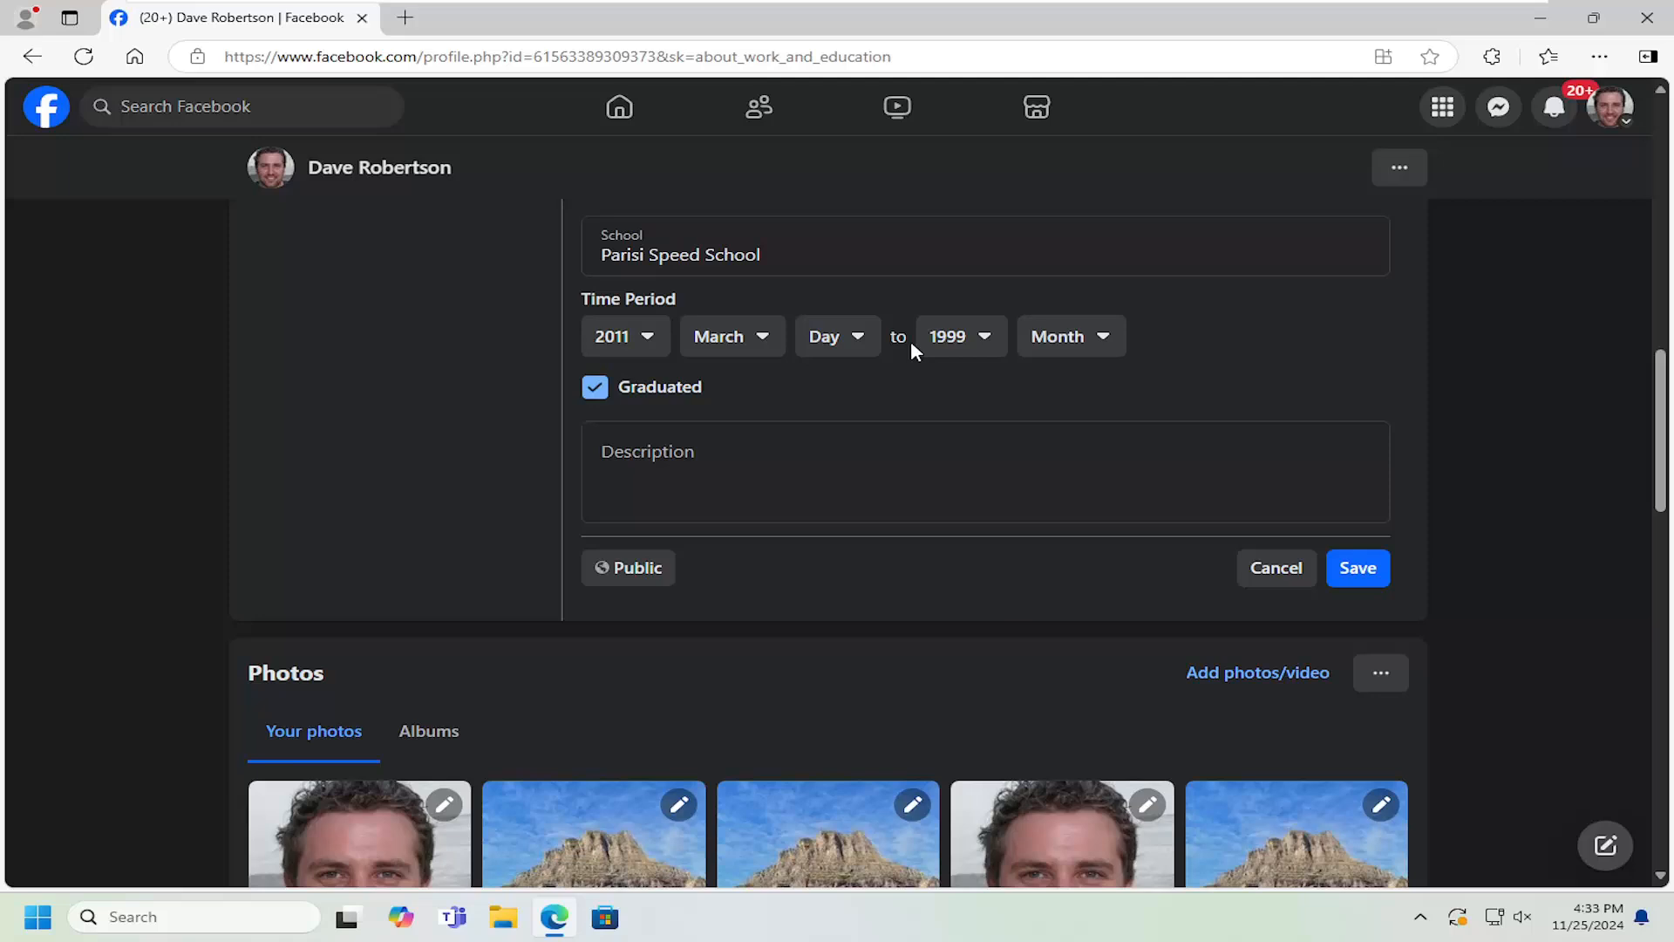
# Step: Set the attendance period to 2009 through 2013
pyautogui.click(959, 337)
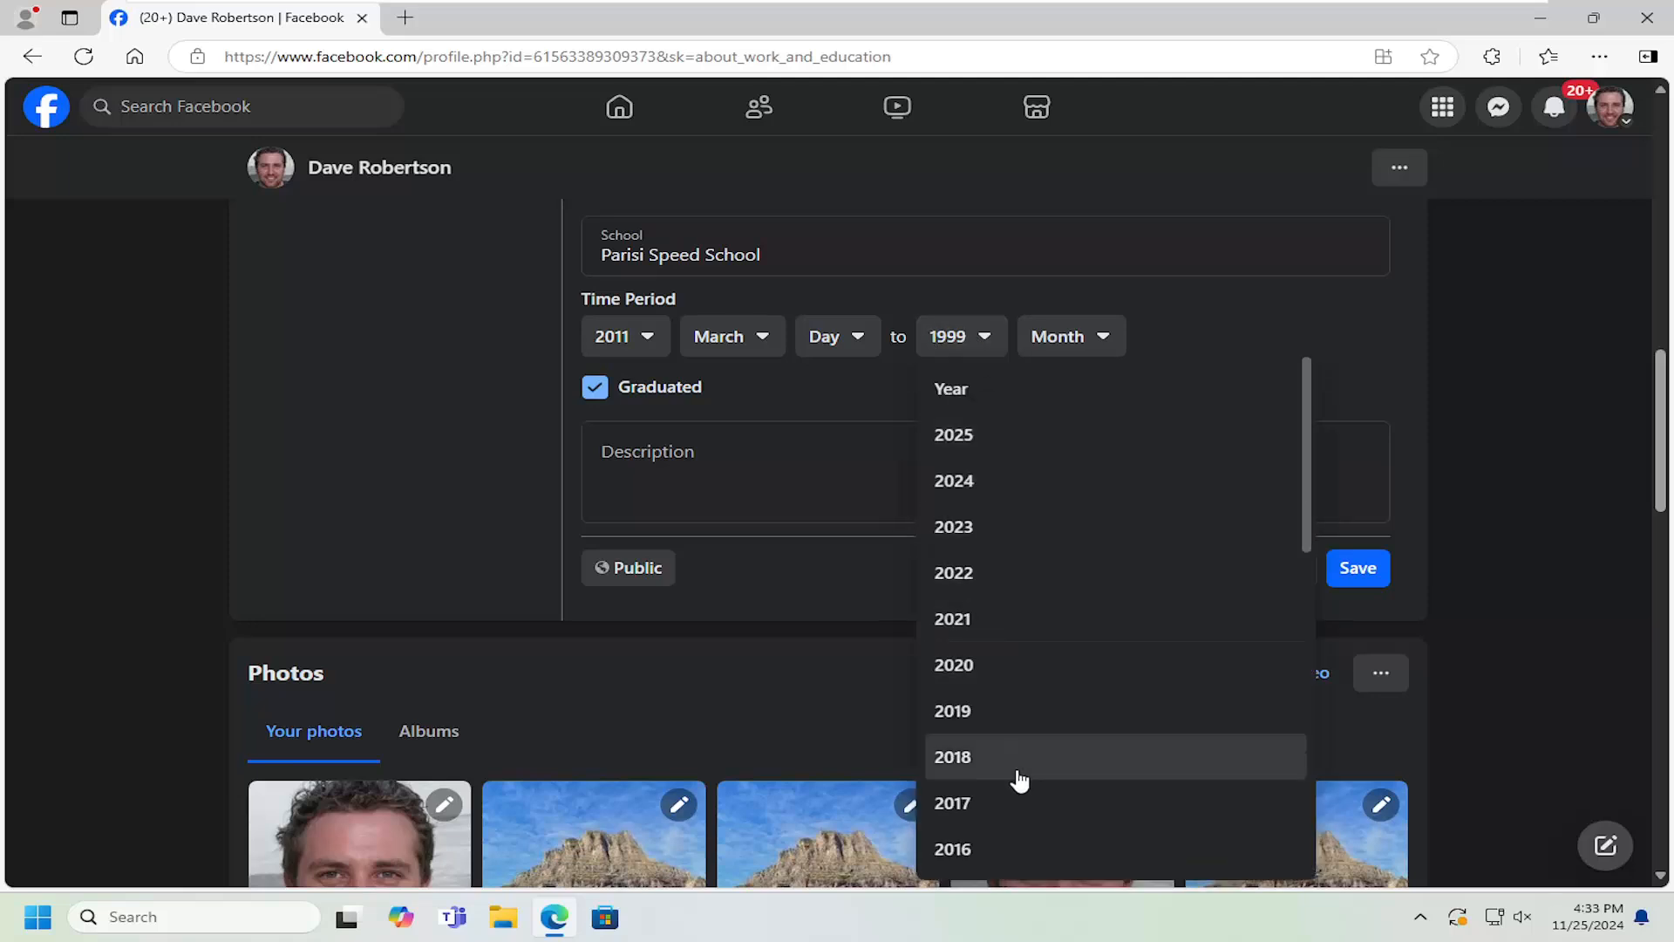
pyautogui.click(952, 755)
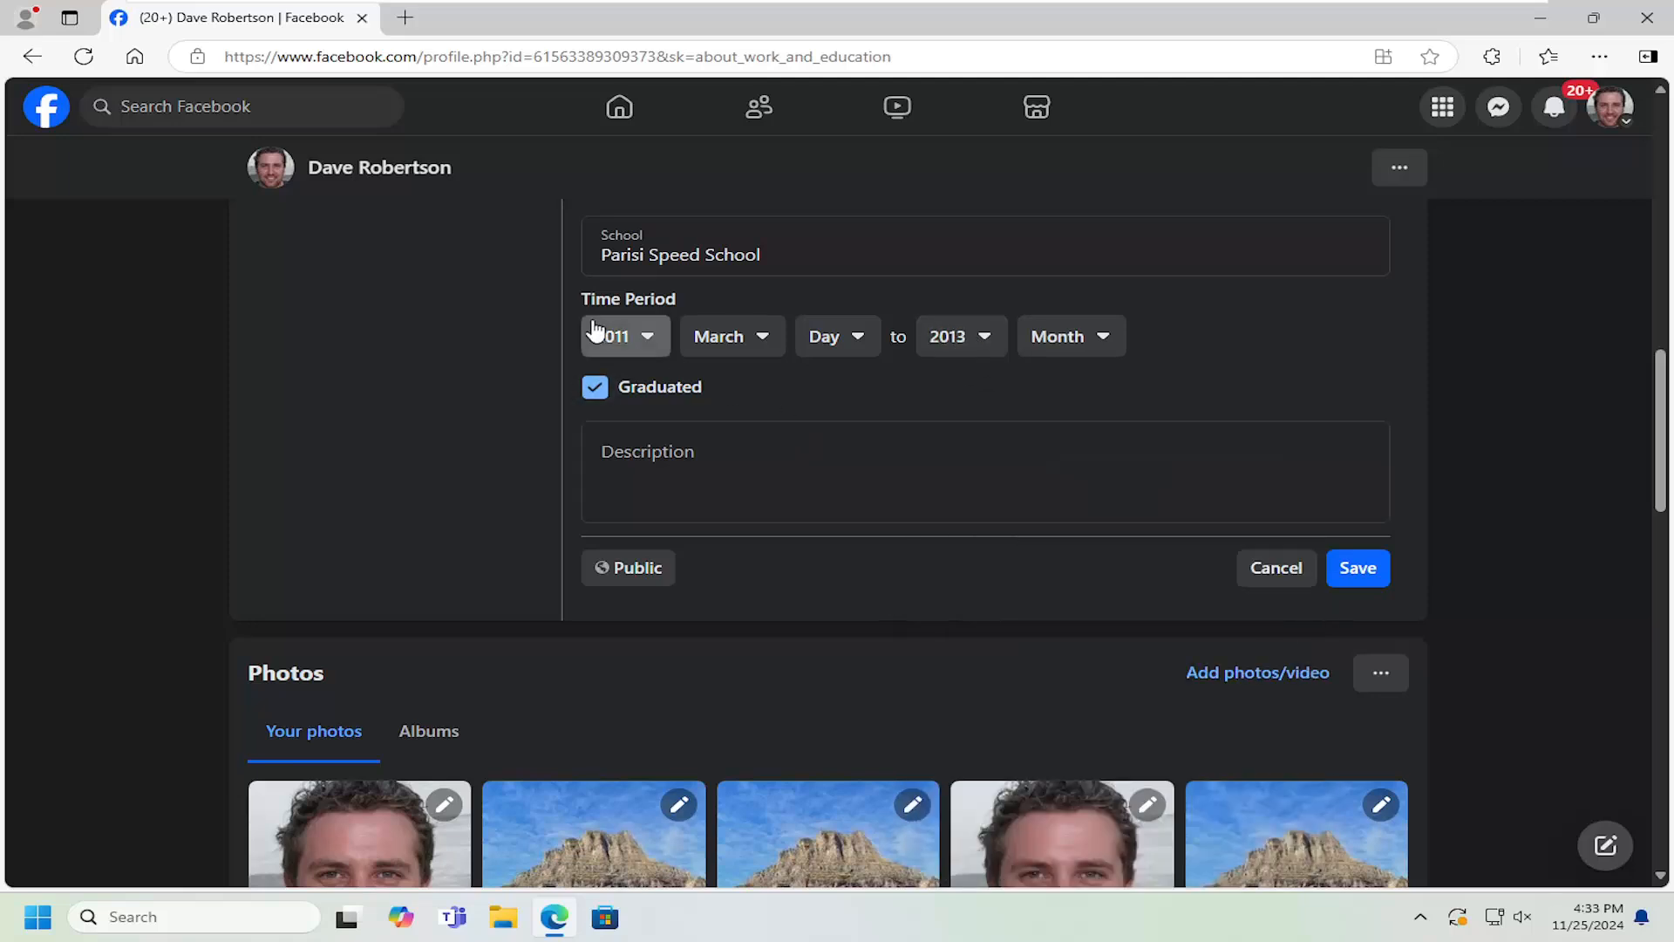
pyautogui.click(625, 335)
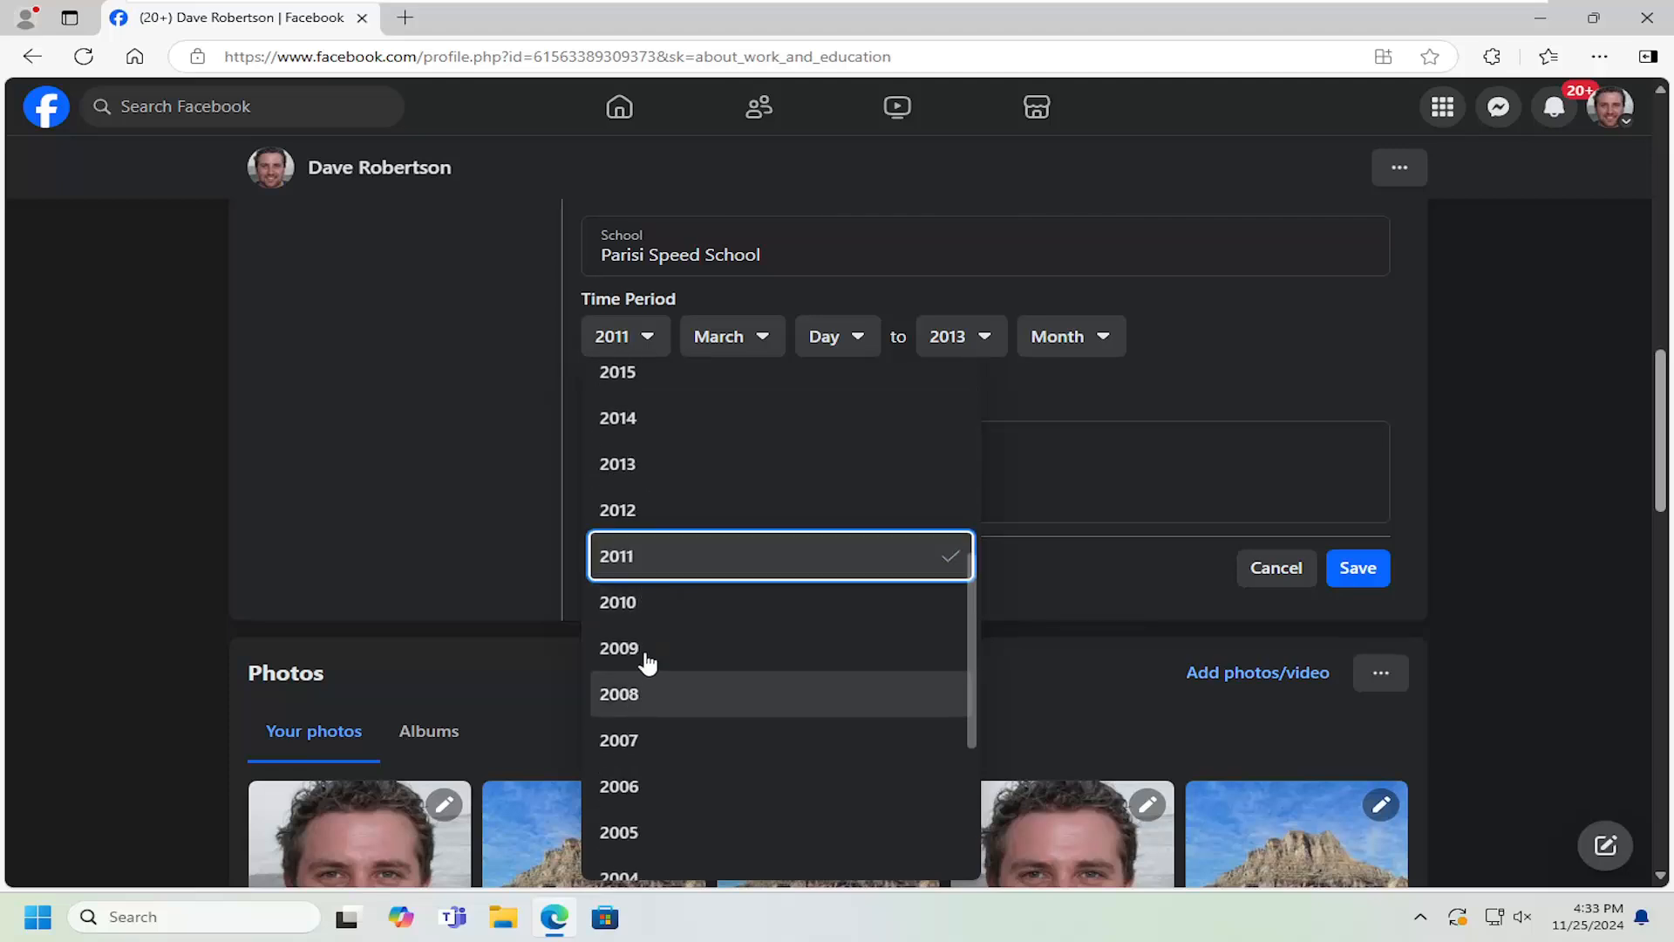
pyautogui.click(619, 649)
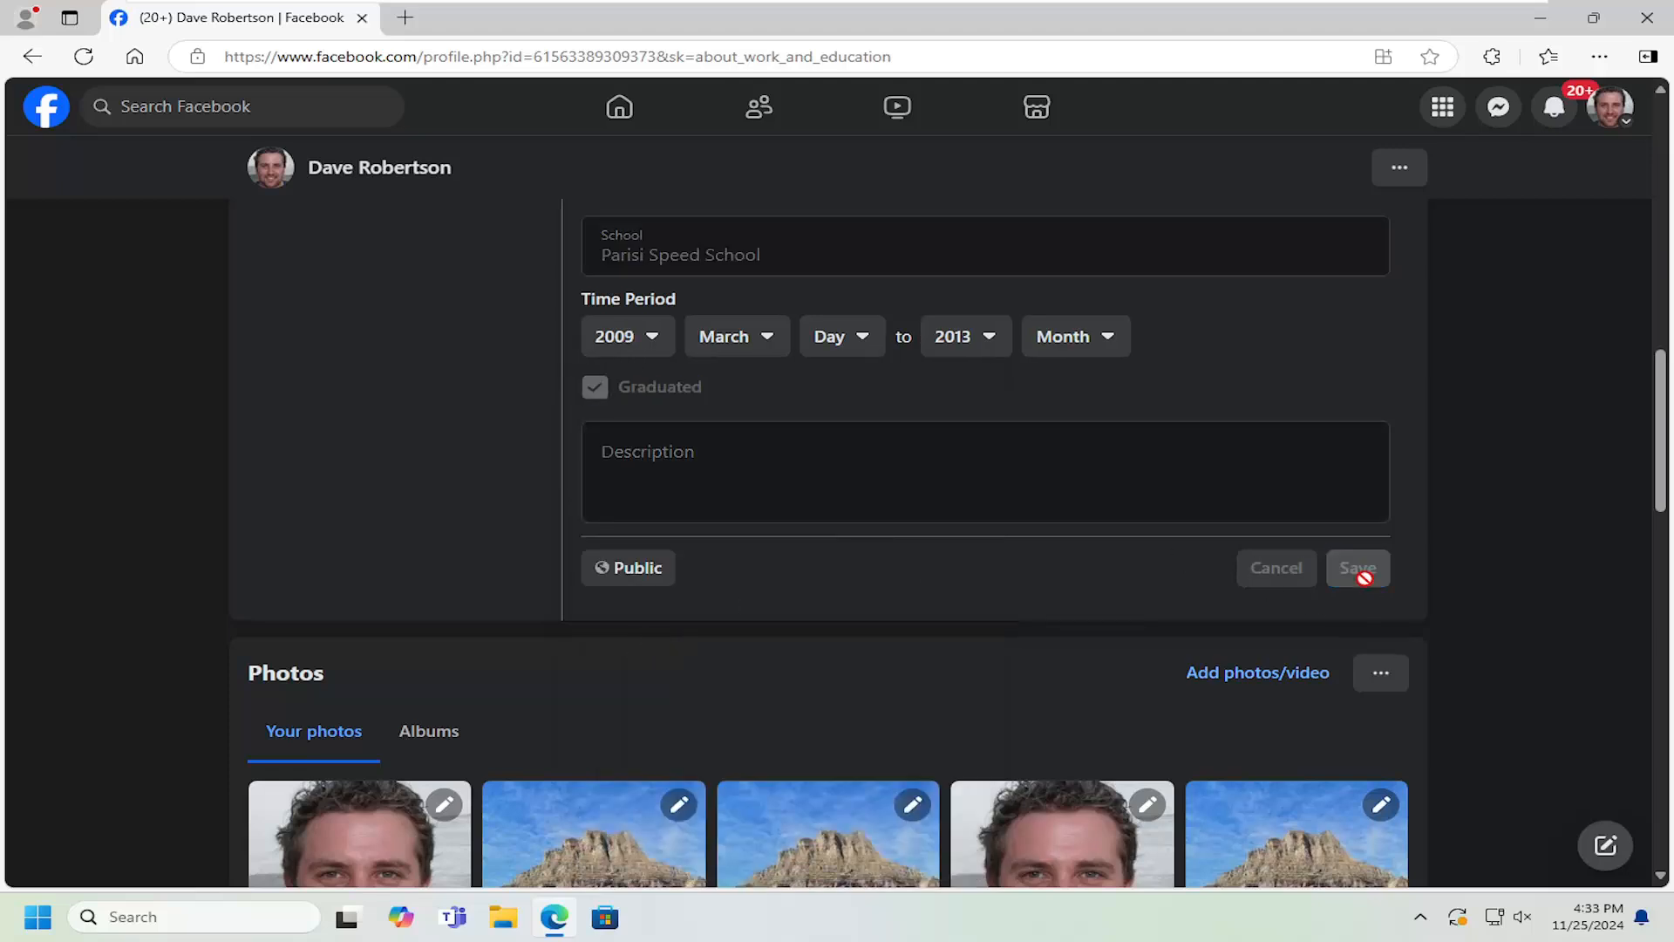
# Step: Save the Parisi Speed School entry and confirm it appears in the profile Intro
pyautogui.click(1356, 567)
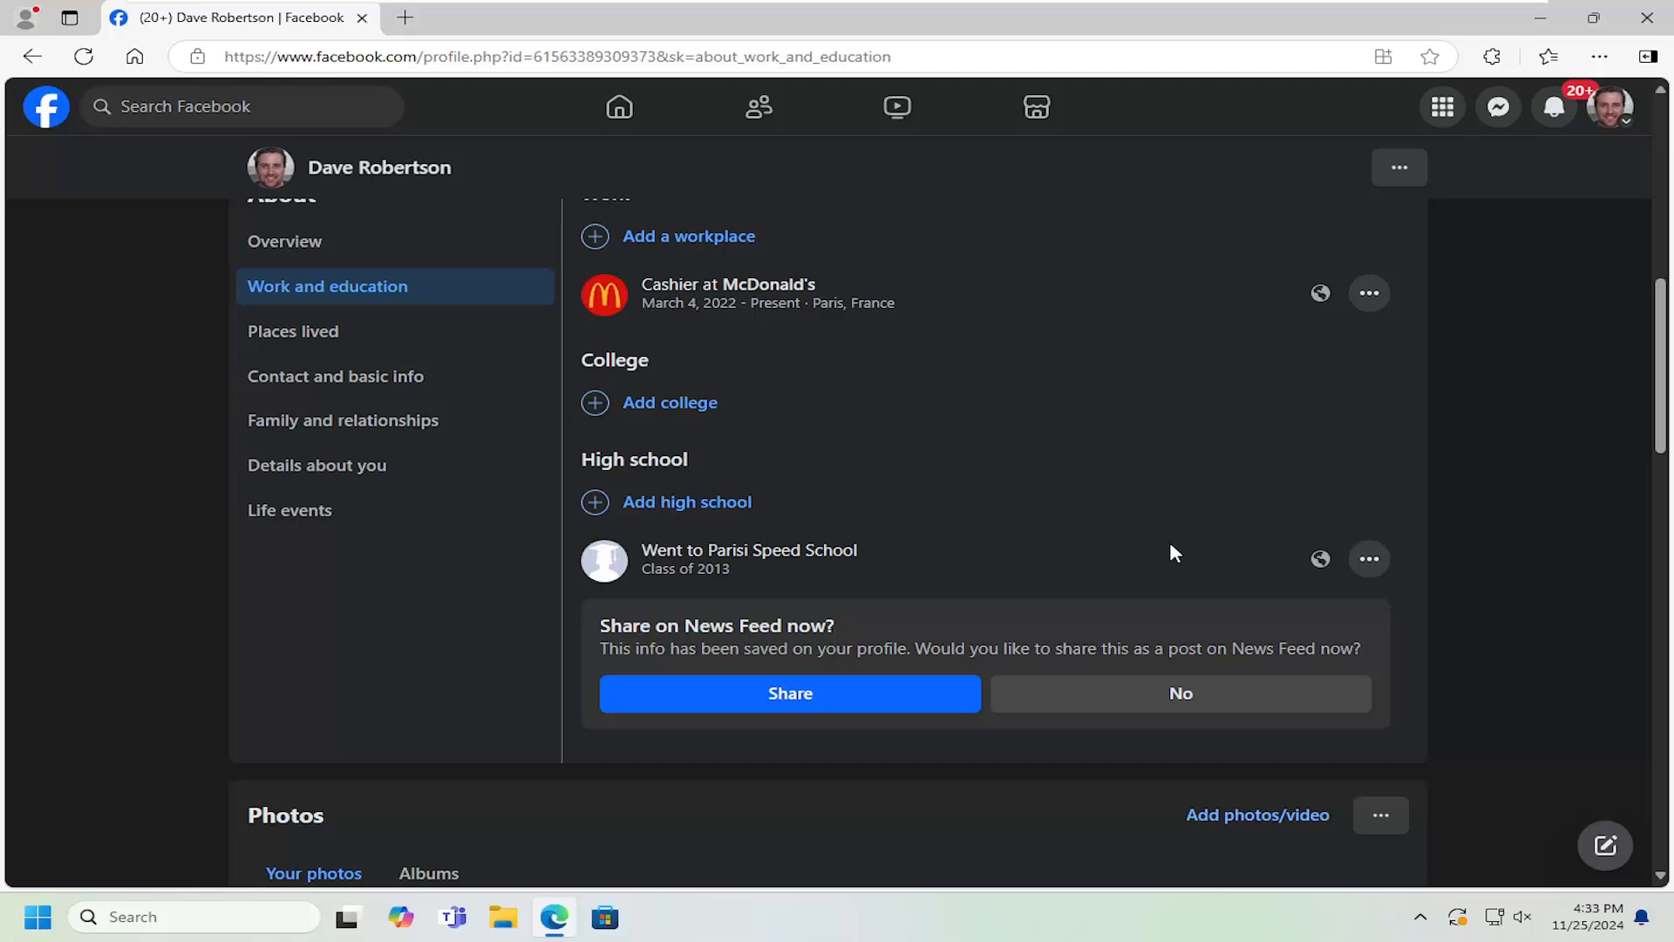
pyautogui.scroll(-3)
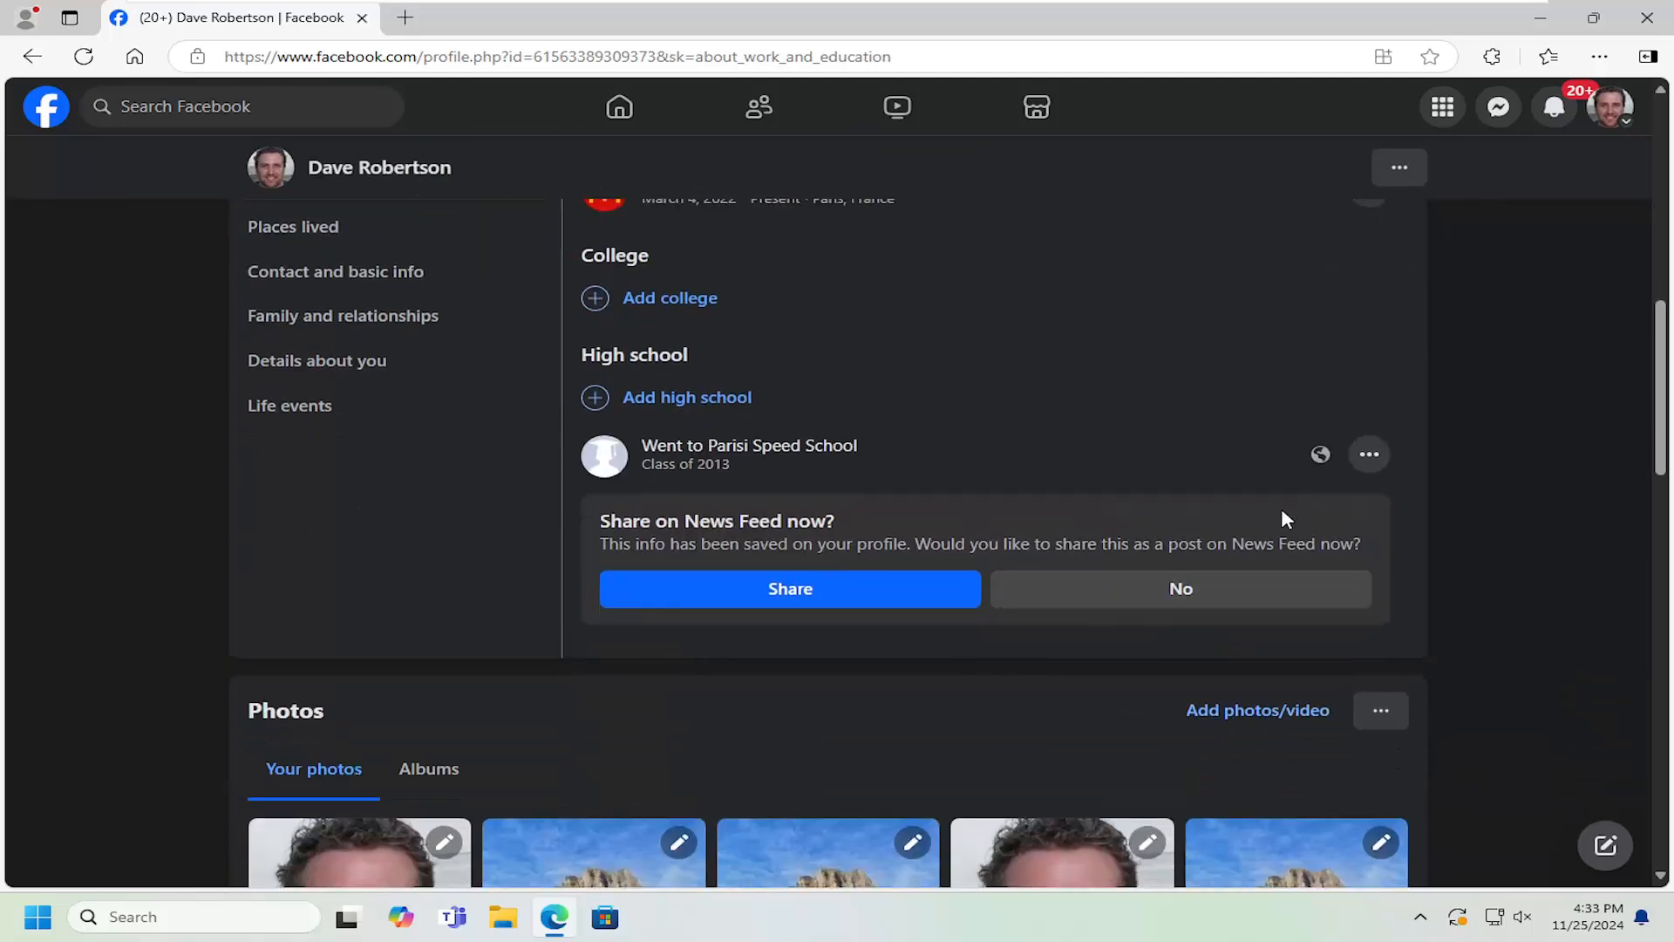
pyautogui.click(1367, 453)
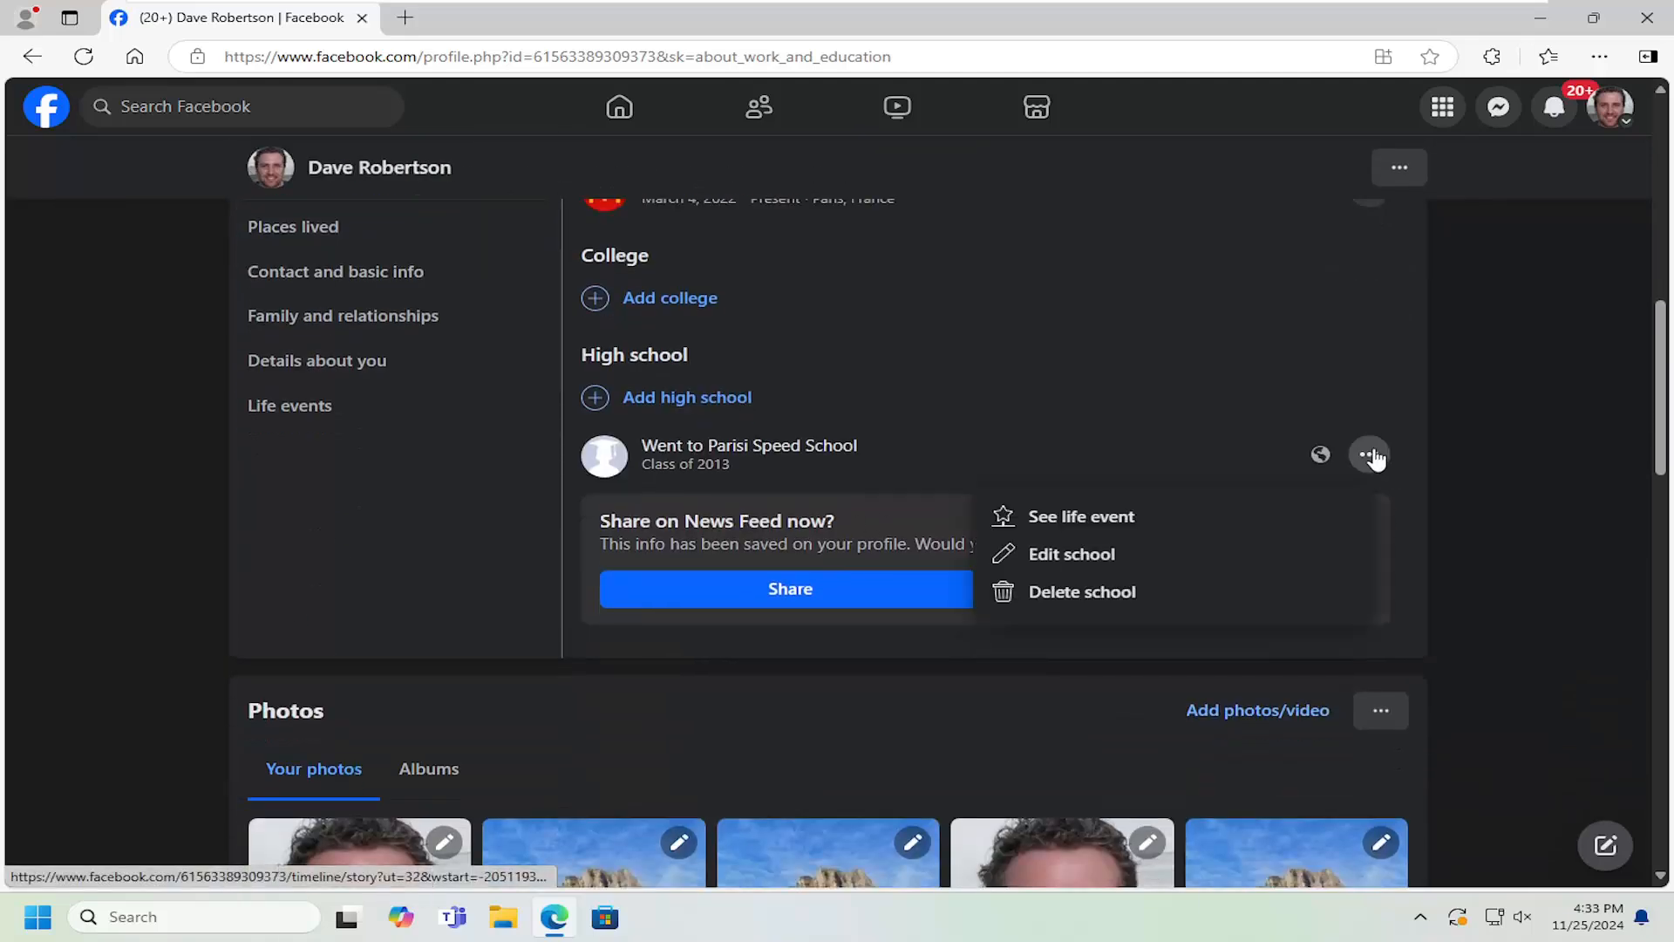
pyautogui.moveTo(1071, 553)
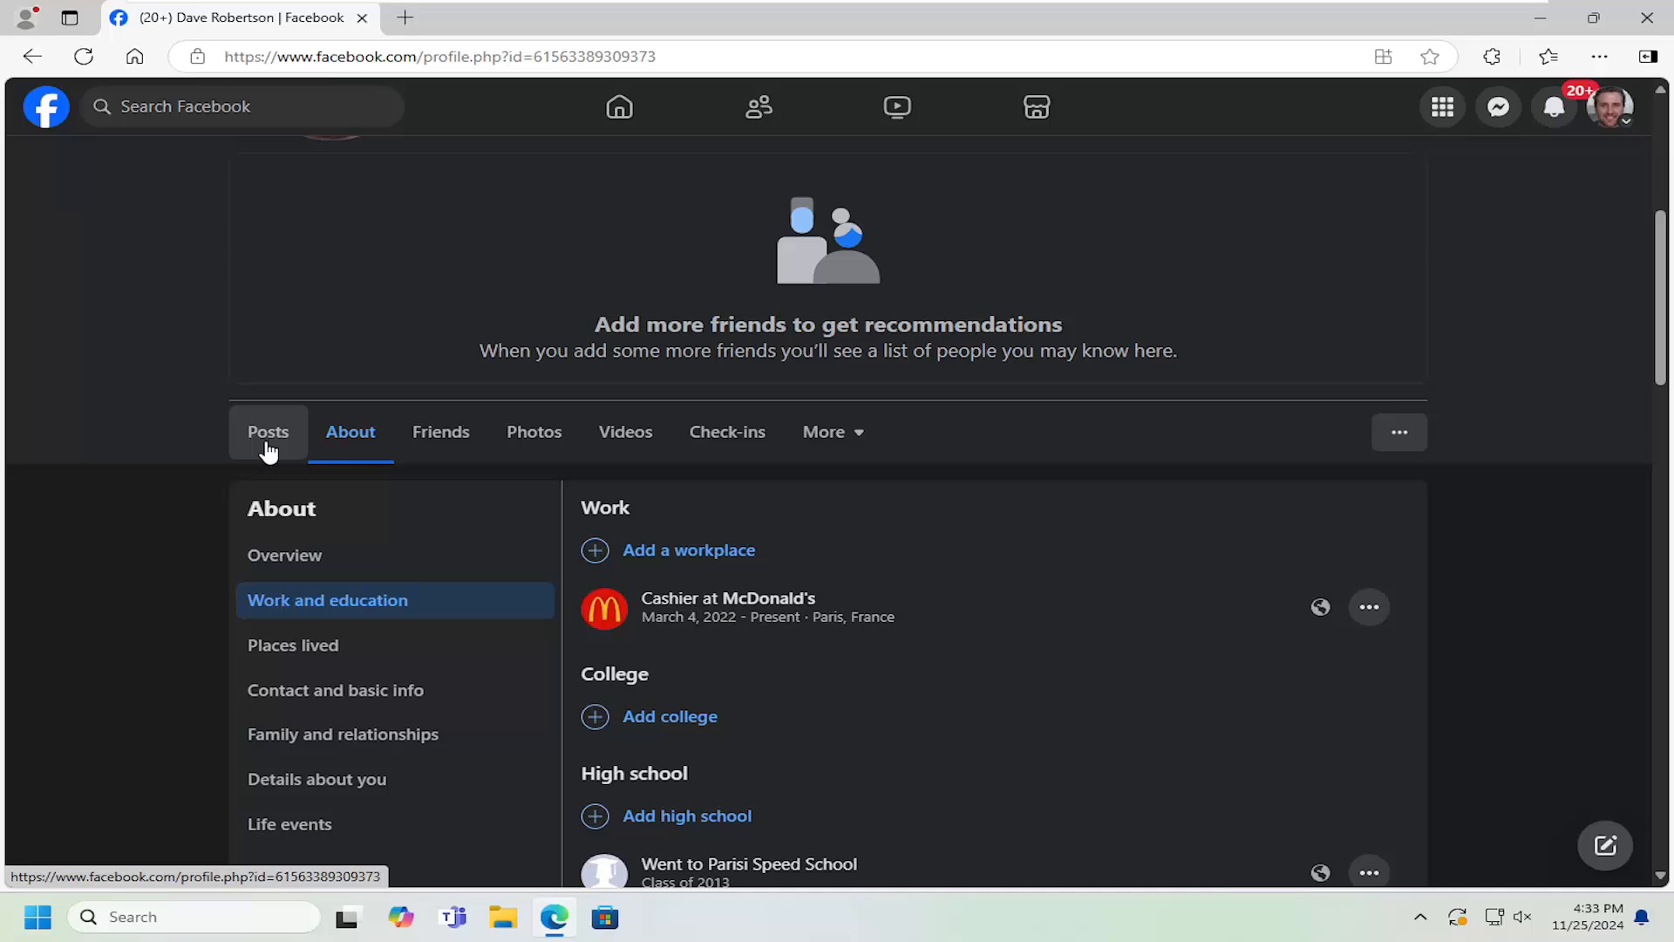
pyautogui.click(269, 431)
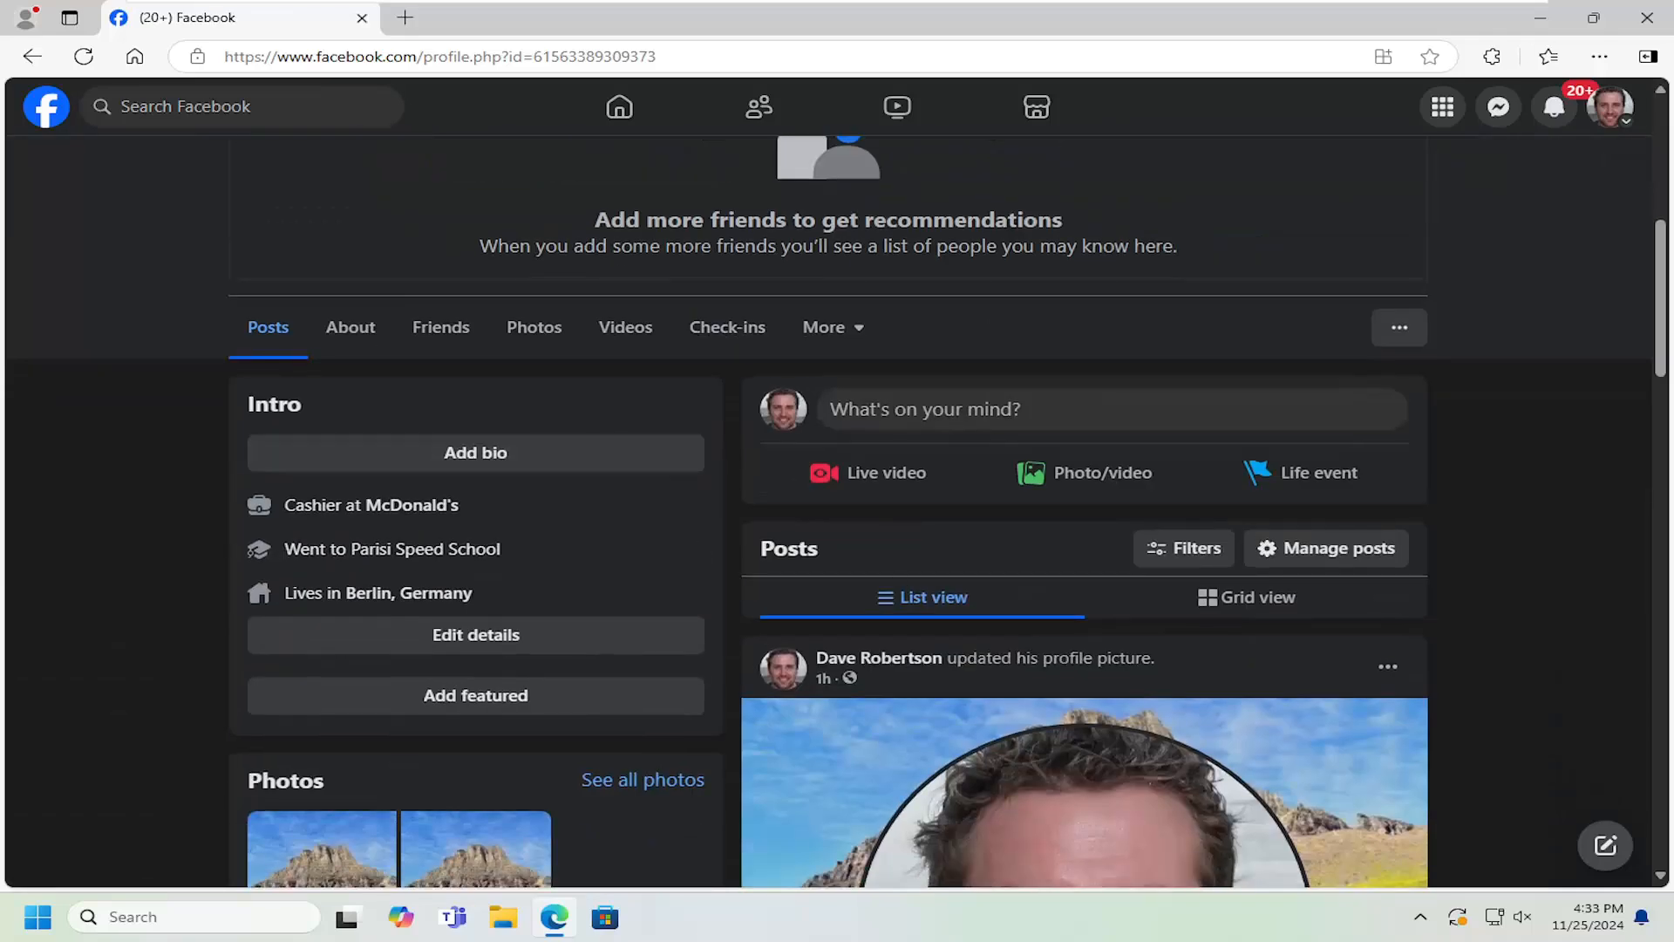